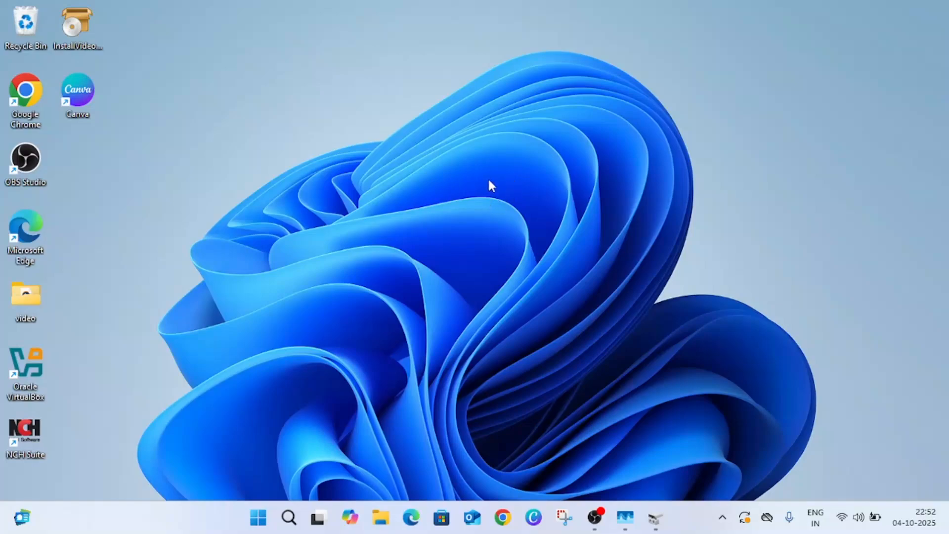
mouse_move(399, 340)
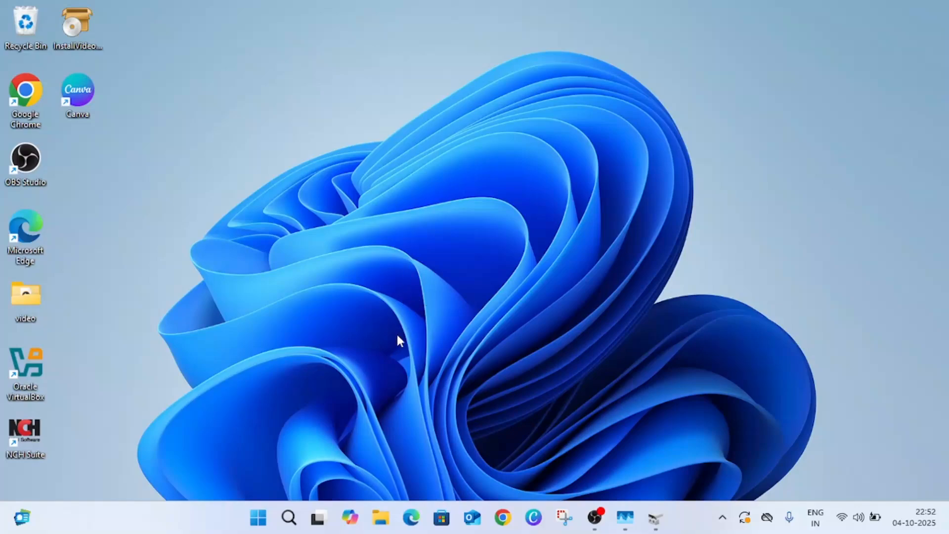
mouse_move(42, 376)
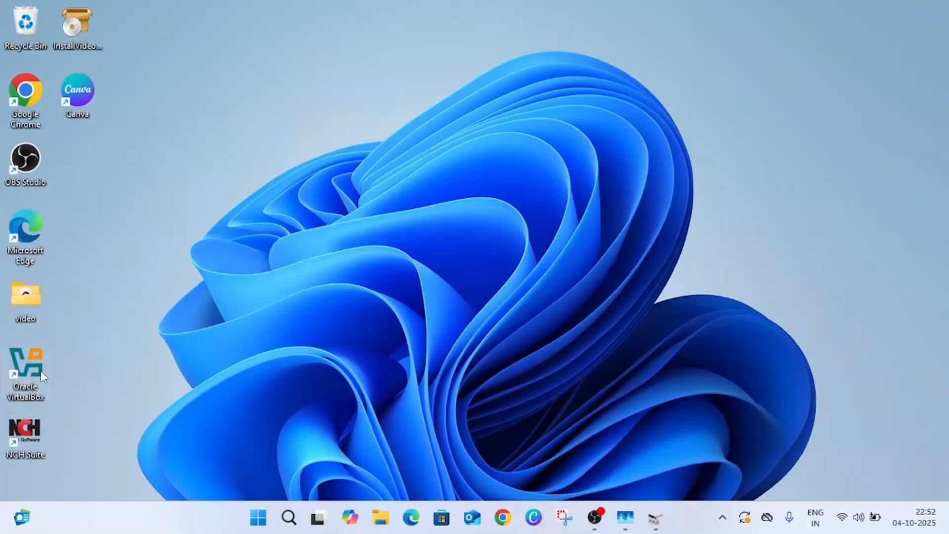
mouse_move(499, 488)
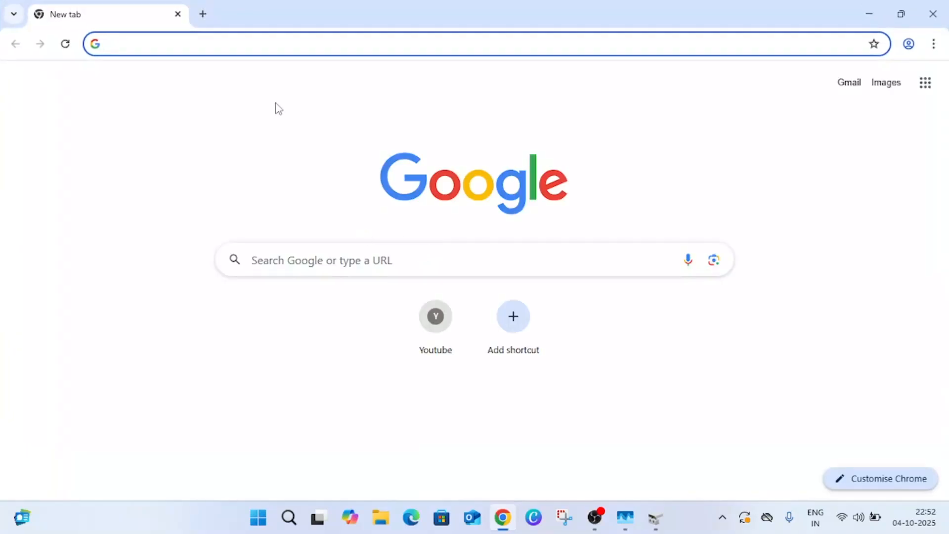
Search 'download windows 10 iso', reach Microsoft's page and download the media creation tool.
text(downoad)
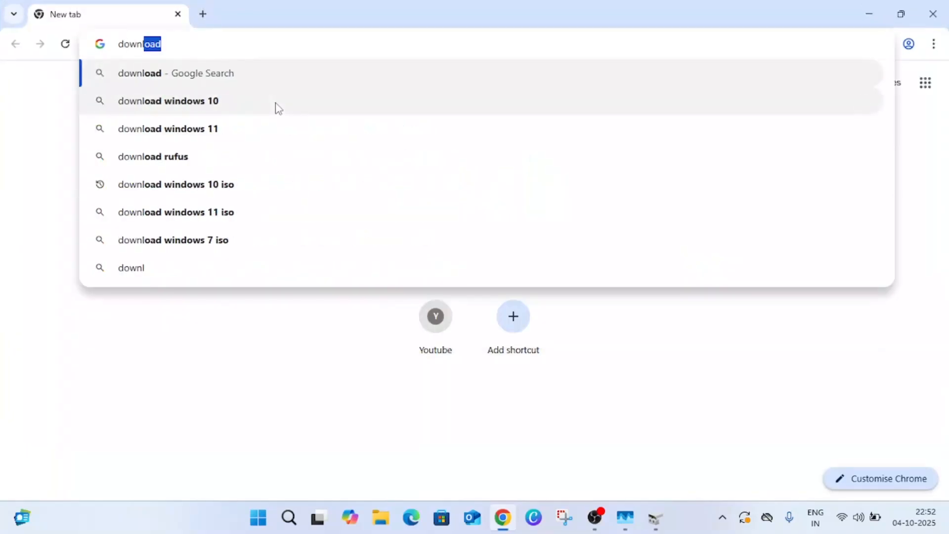
click(176, 183)
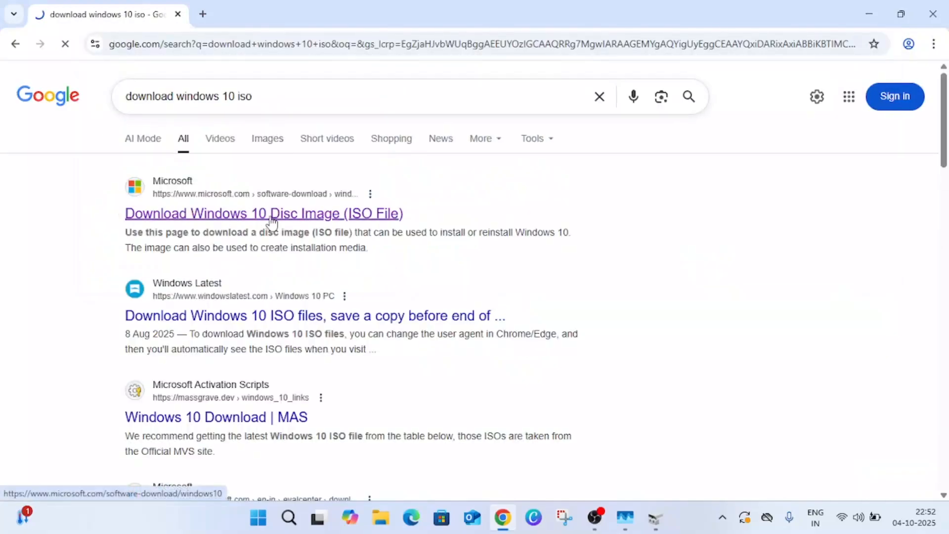
click(263, 213)
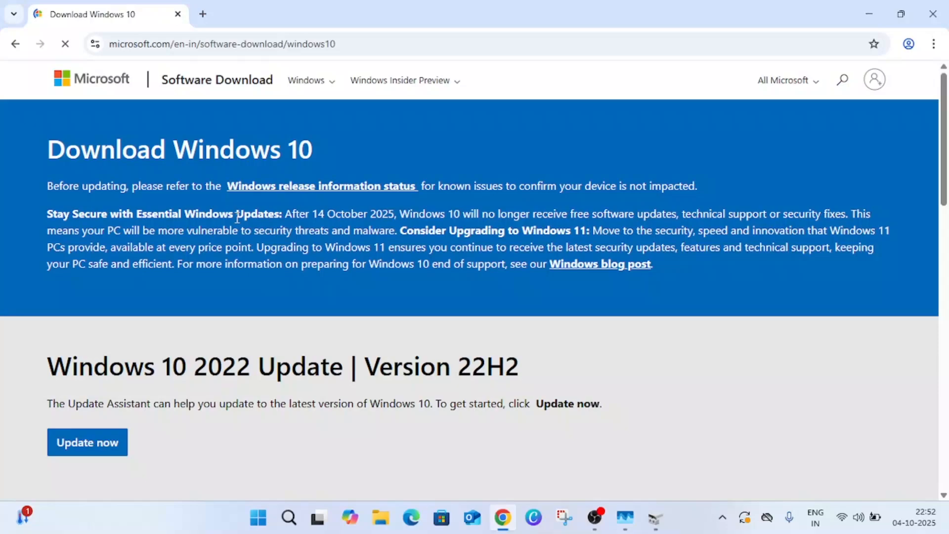
scroll(down, 3)
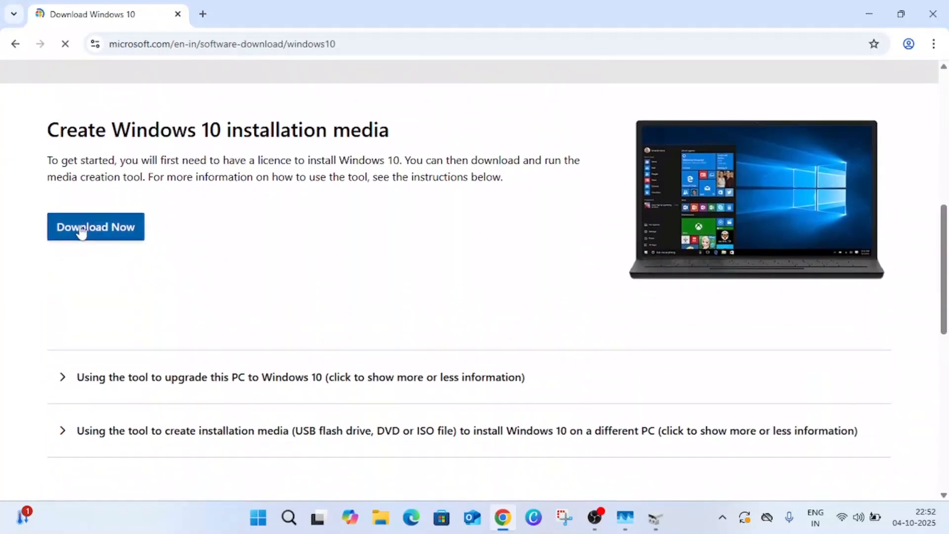
click(95, 228)
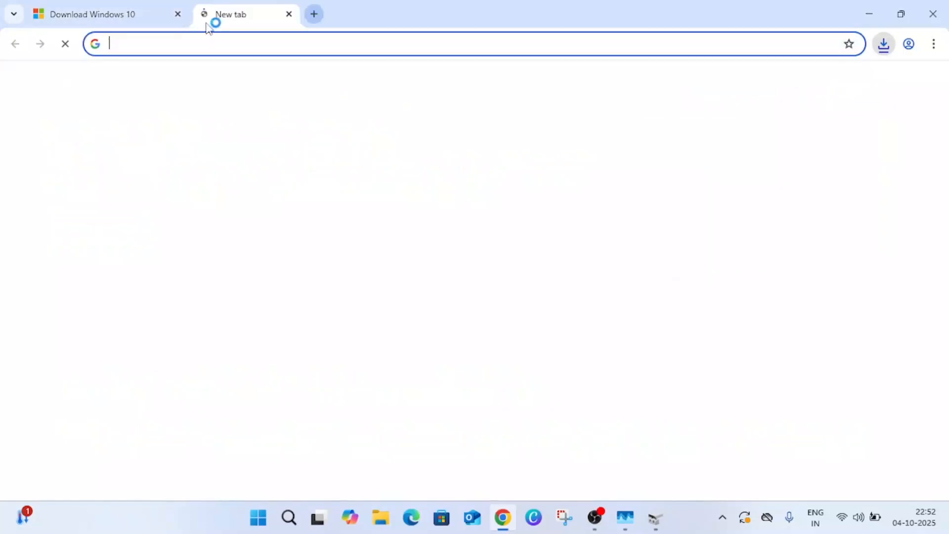
Search 'virtualbox', reach virtualbox.org's Downloads page with the Windows hosts package, then bring up File Explorer.
text(virtualbox)
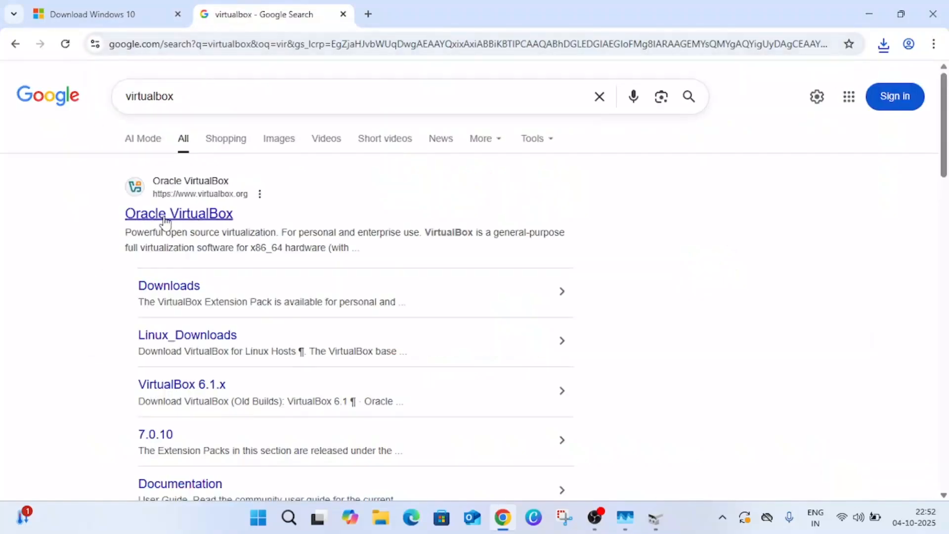
click(179, 213)
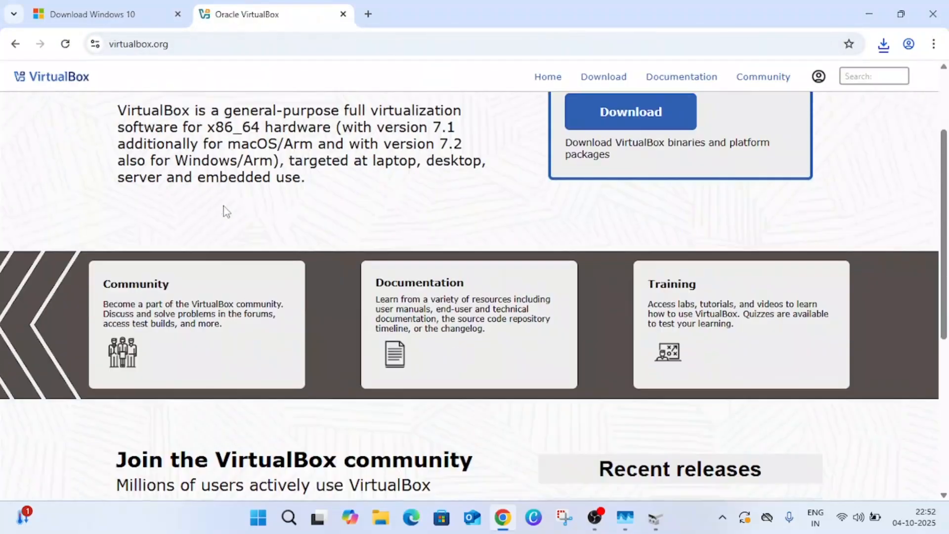
scroll(down, 3)
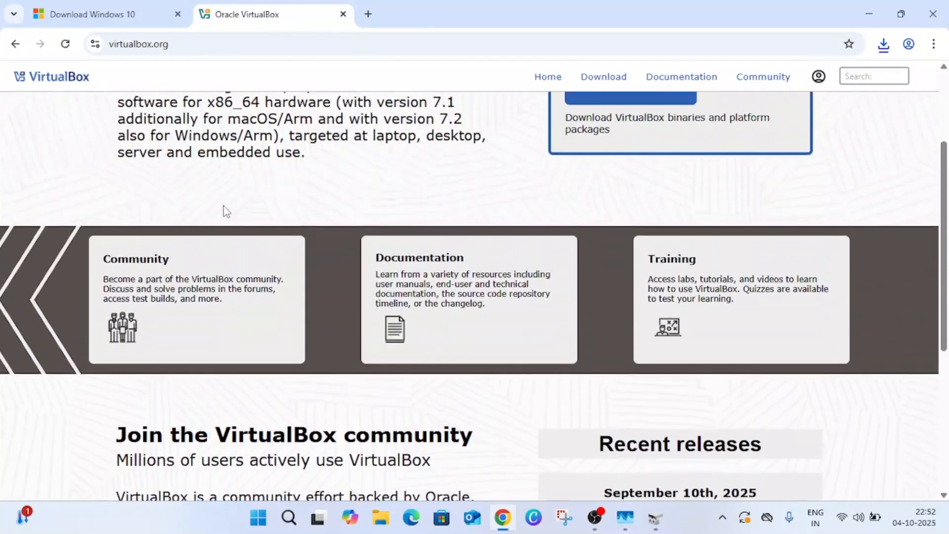
scroll(down, 3)
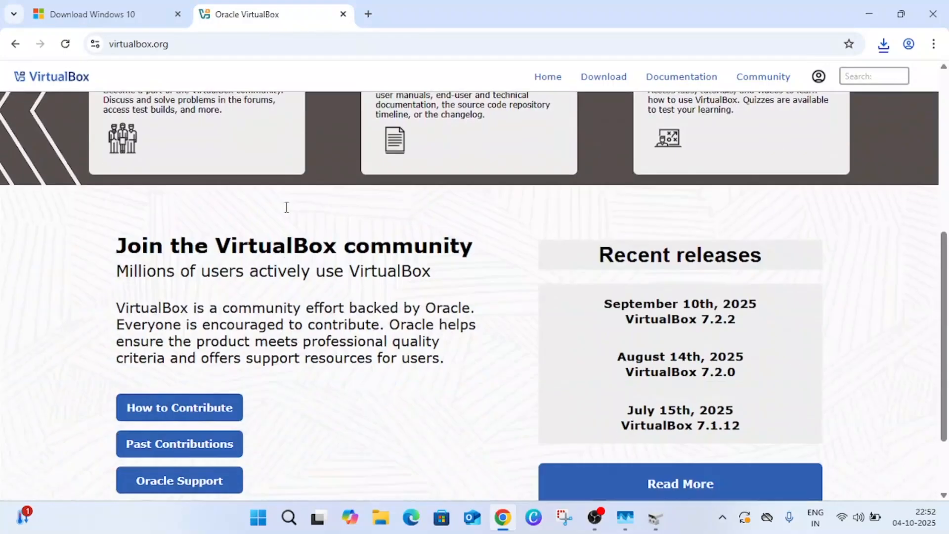
scroll(down, 3)
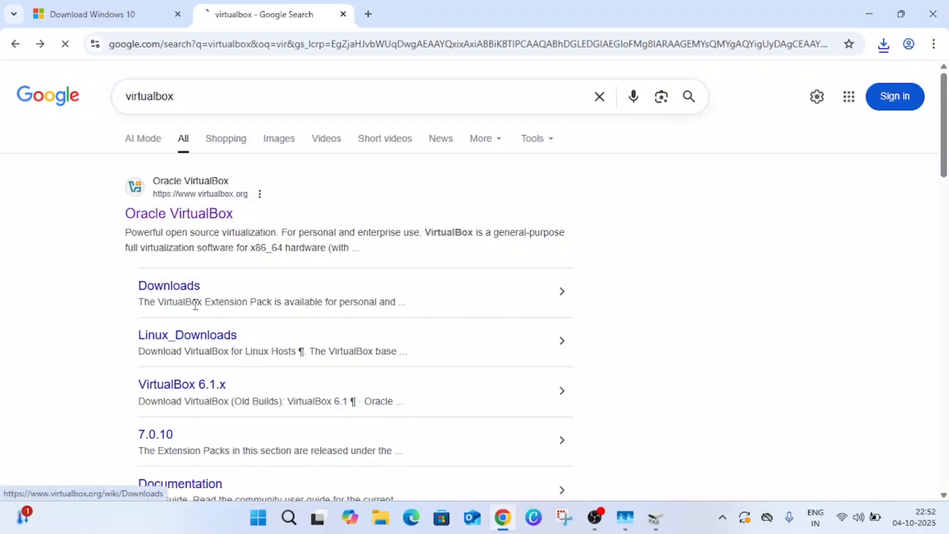
click(169, 285)
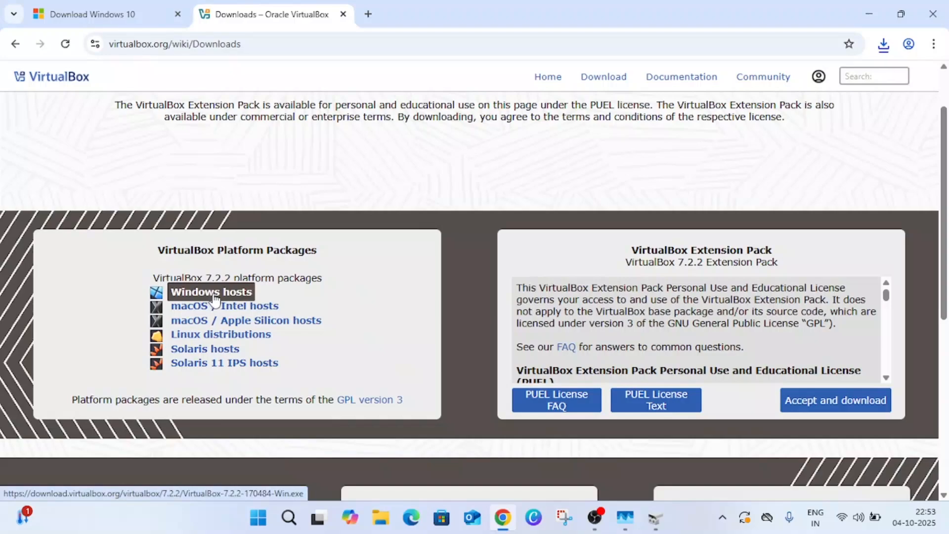
mouse_move(804, 89)
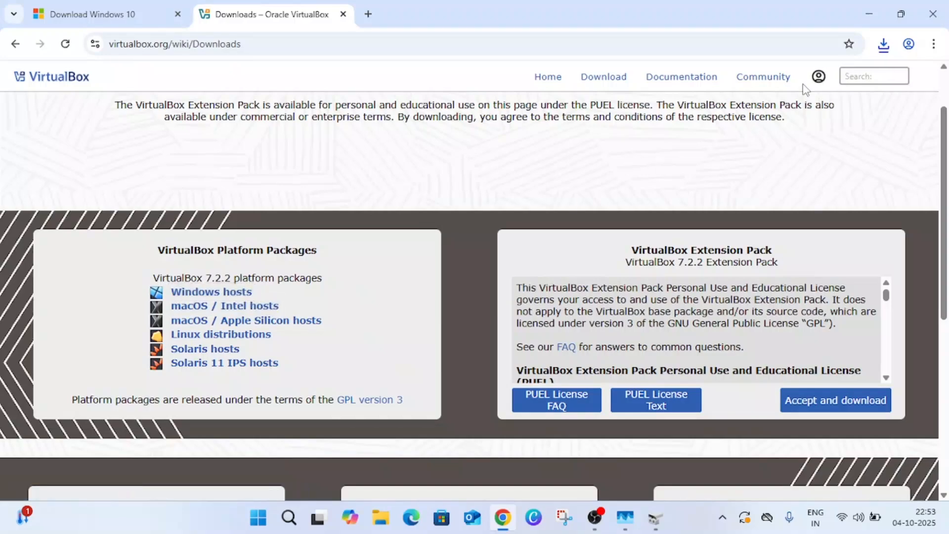
click(883, 44)
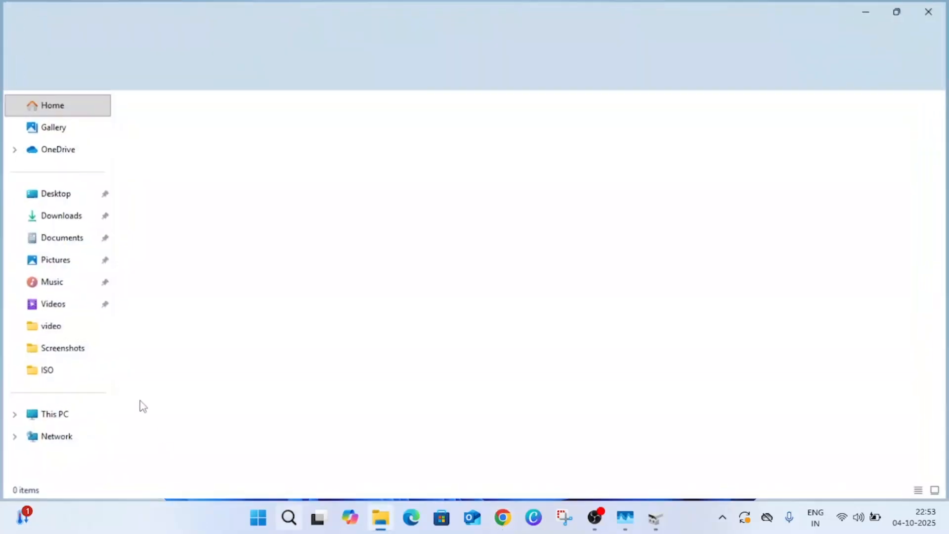
Launch MediaCreationTool_22H2.exe from the Downloads folder and minimize Explorer while setup loads.
click(61, 215)
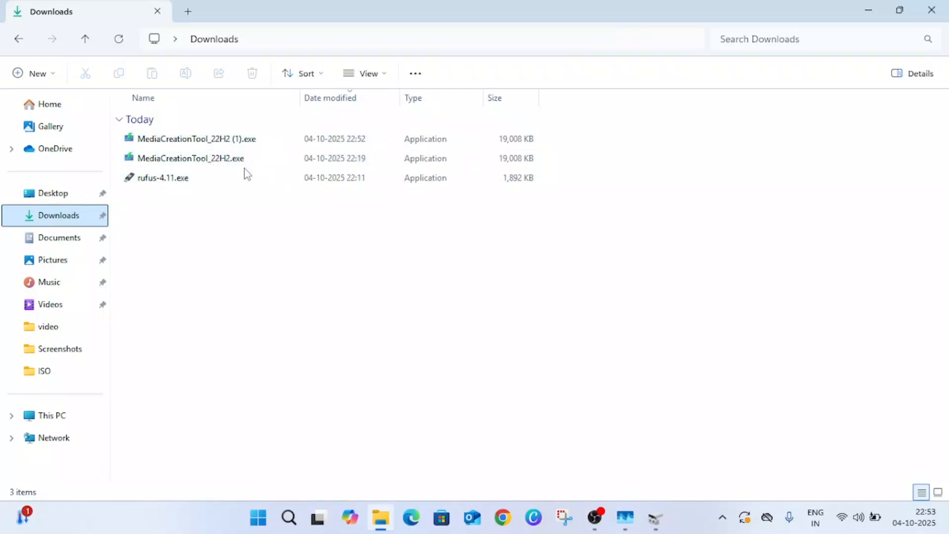
click(190, 158)
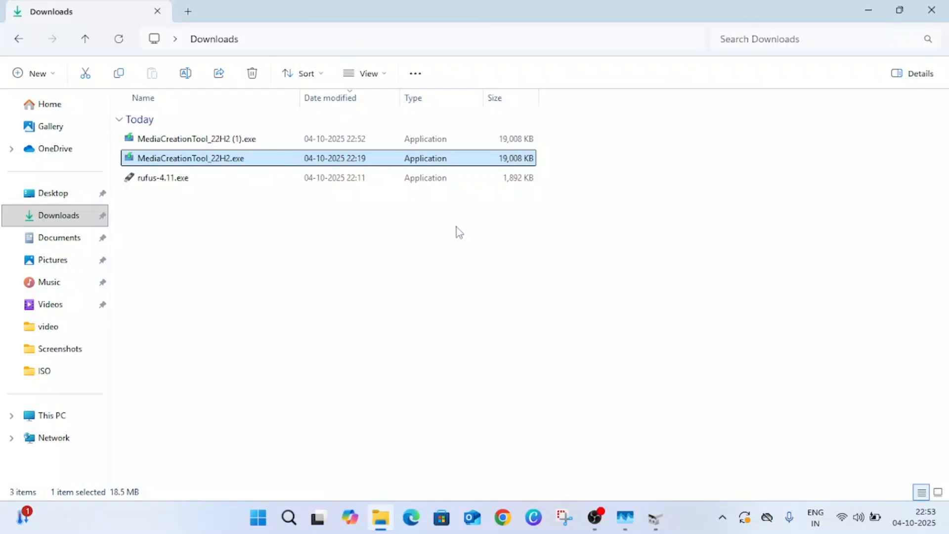
double_click(189, 158)
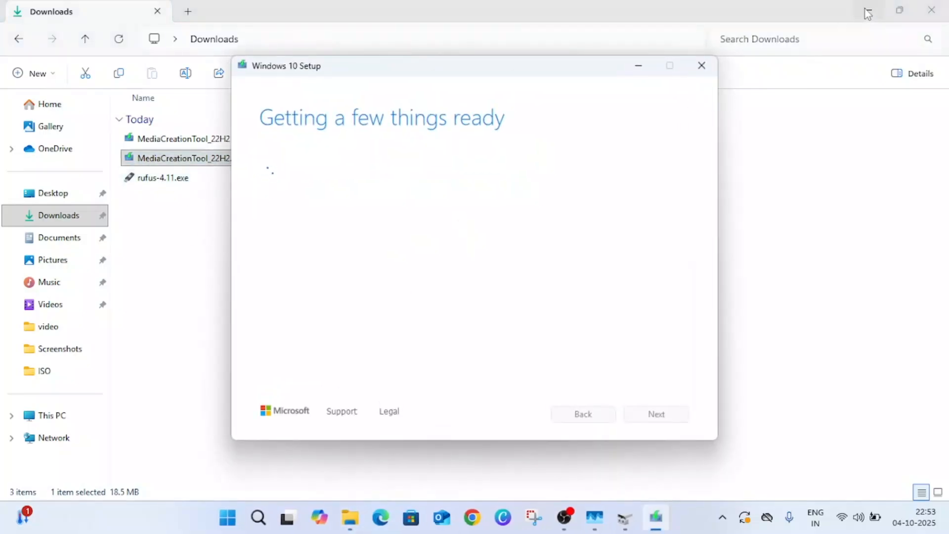
click(867, 11)
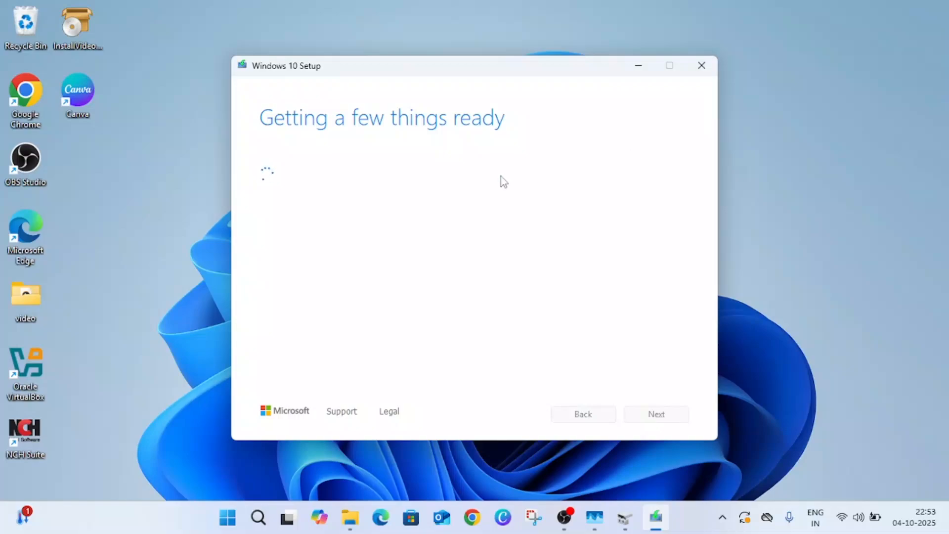
mouse_move(537, 129)
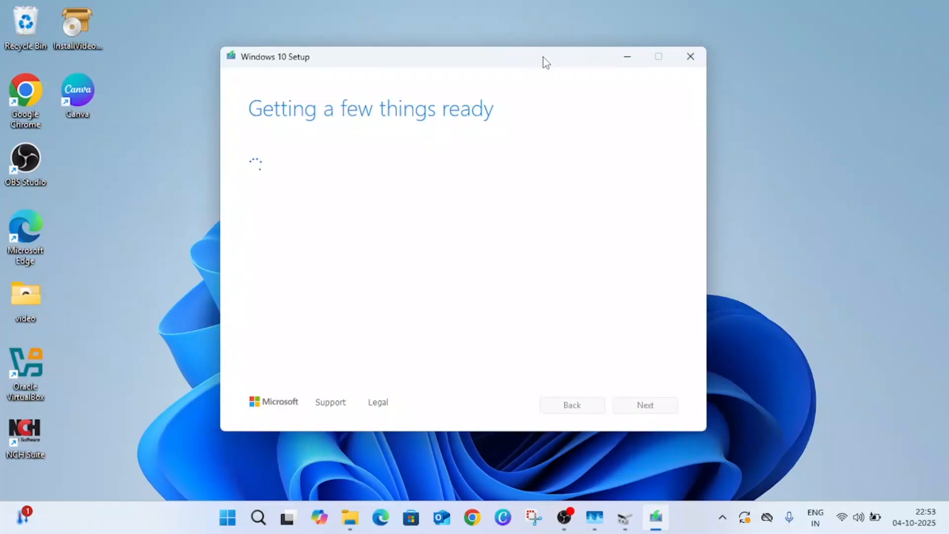
mouse_move(511, 158)
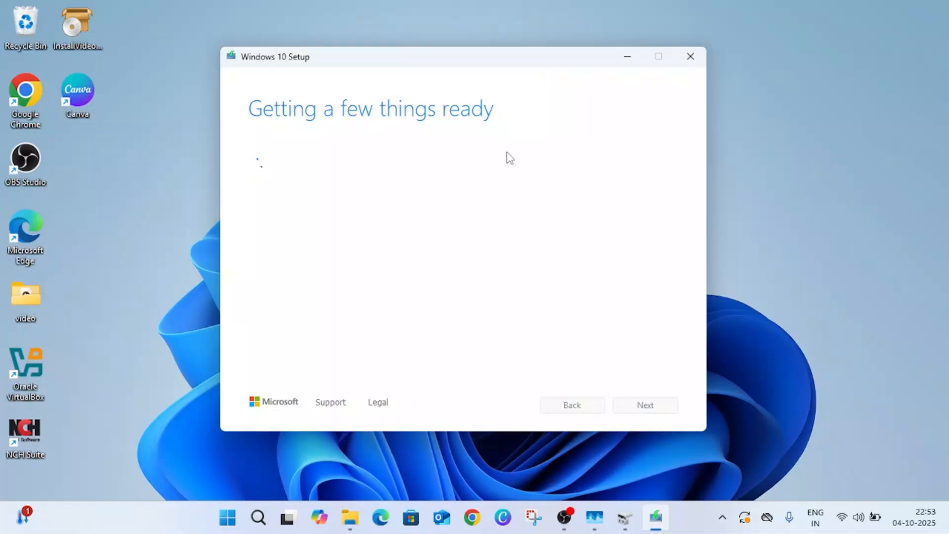
mouse_move(37, 393)
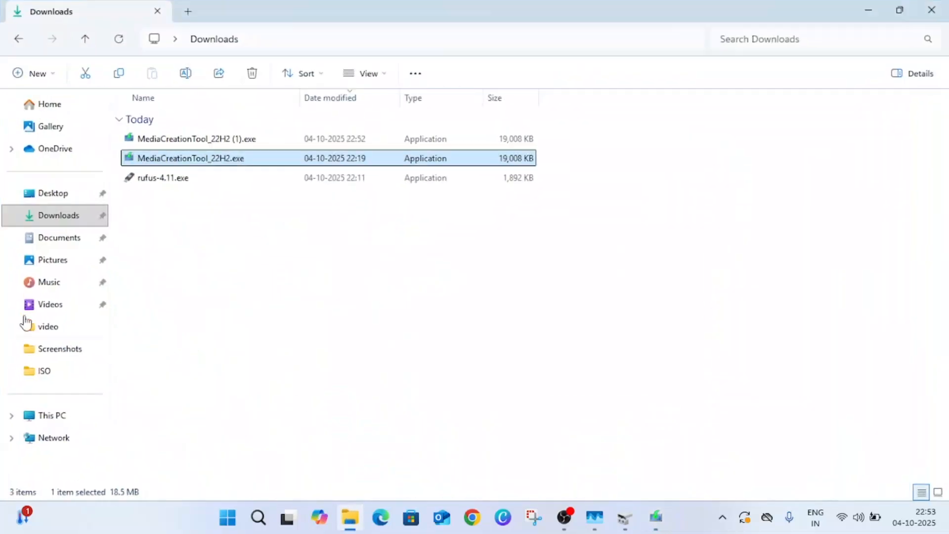
mouse_move(285, 158)
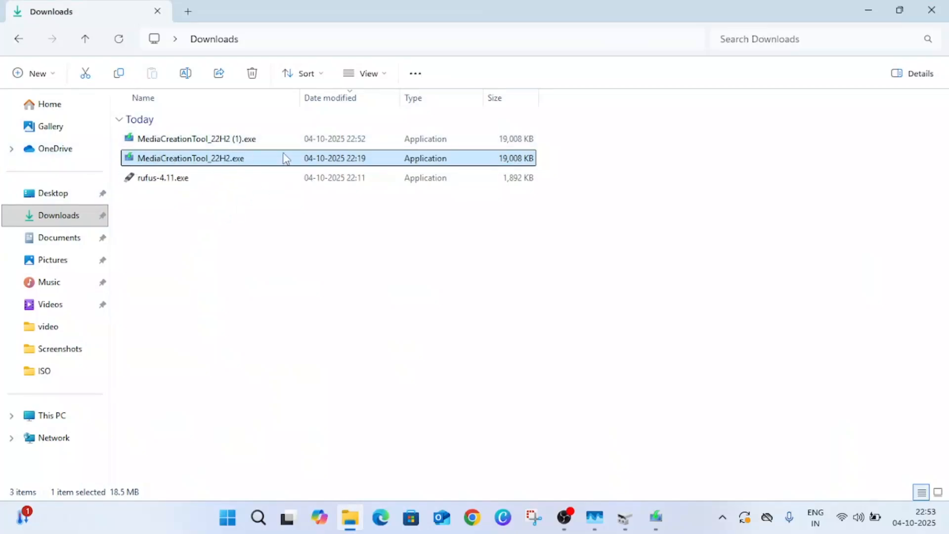
Run the tool again, accept its terms and choose 'Create installation media for another PC'.
double_click(190, 158)
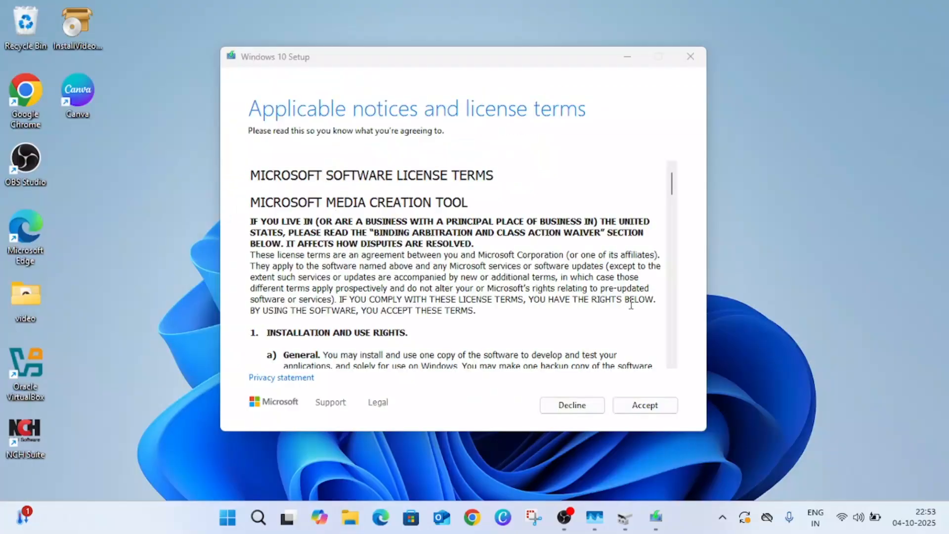
click(644, 405)
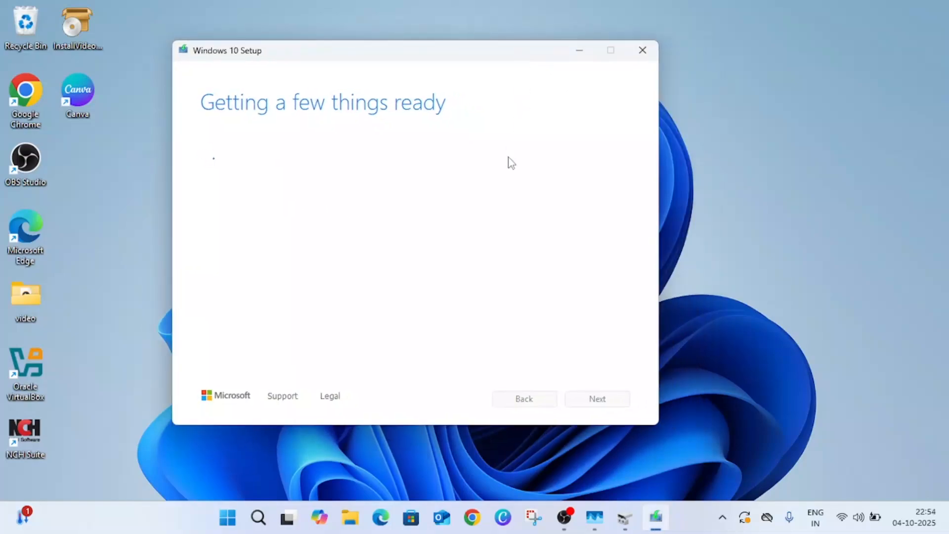
mouse_move(131, 431)
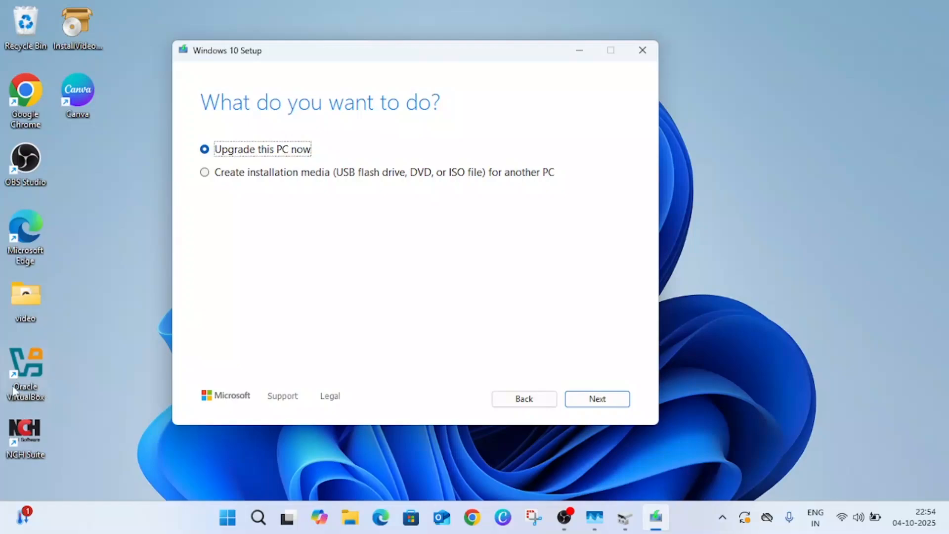
mouse_move(53, 417)
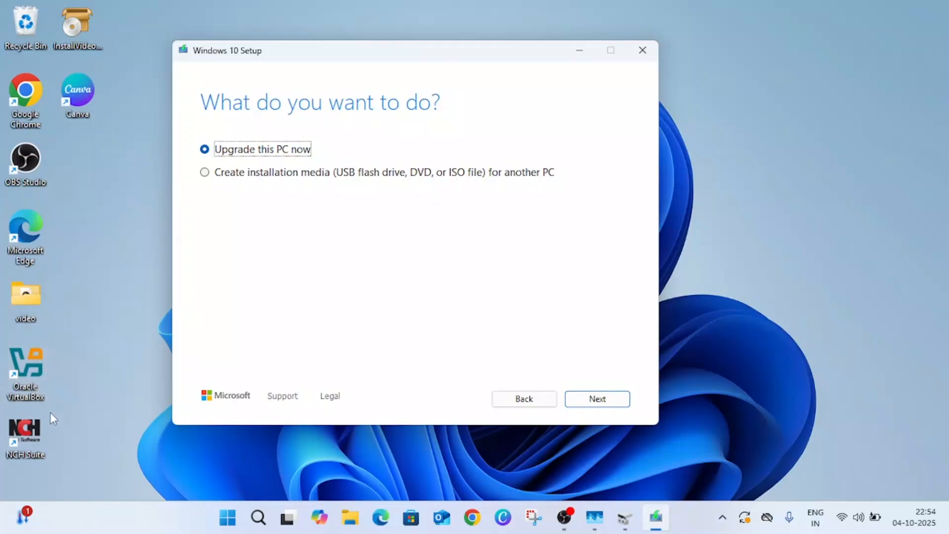
mouse_move(228, 192)
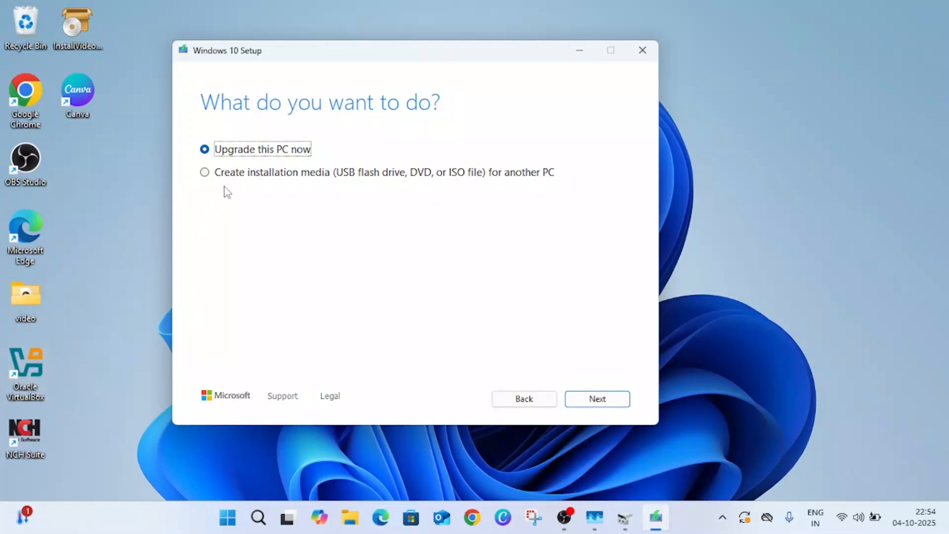
click(205, 172)
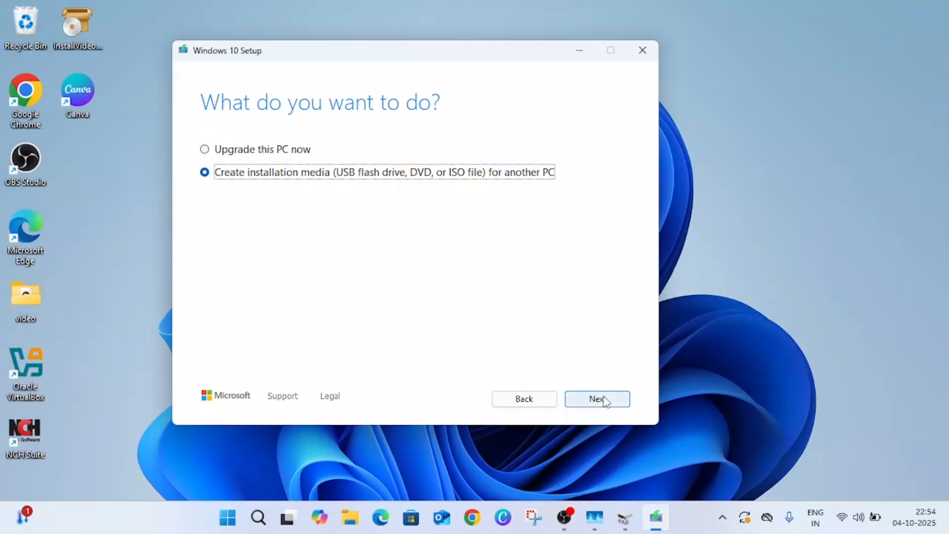
Keep the recommended language, edition and architecture and choose ISO file as the media.
click(596, 398)
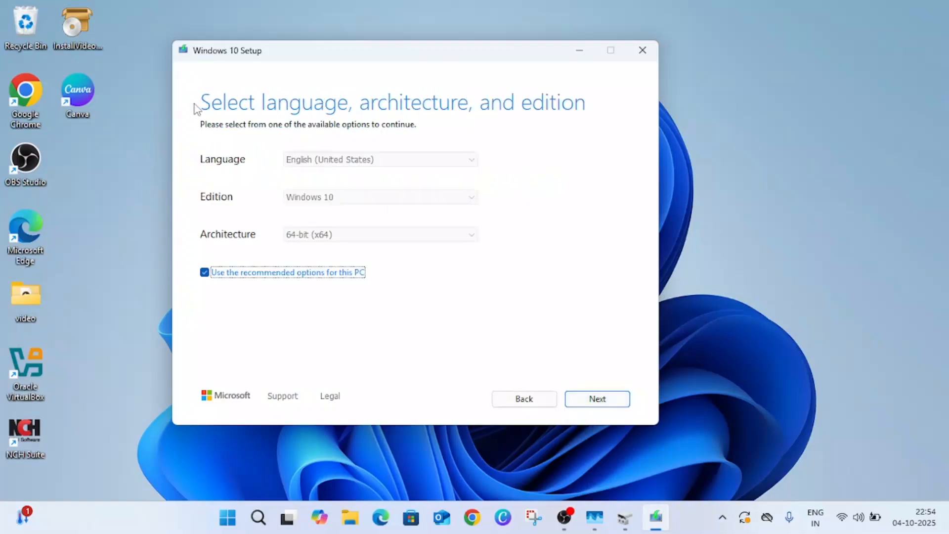
mouse_move(353, 177)
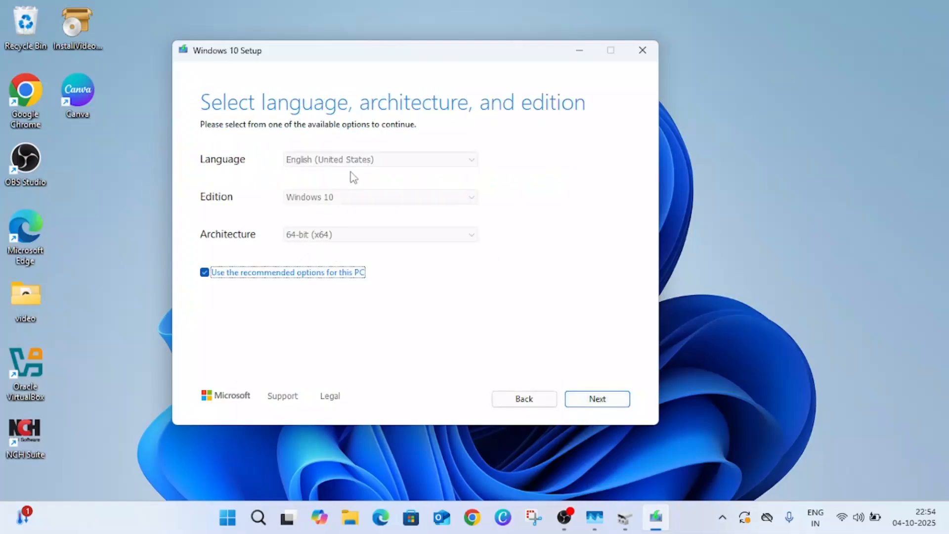
click(596, 398)
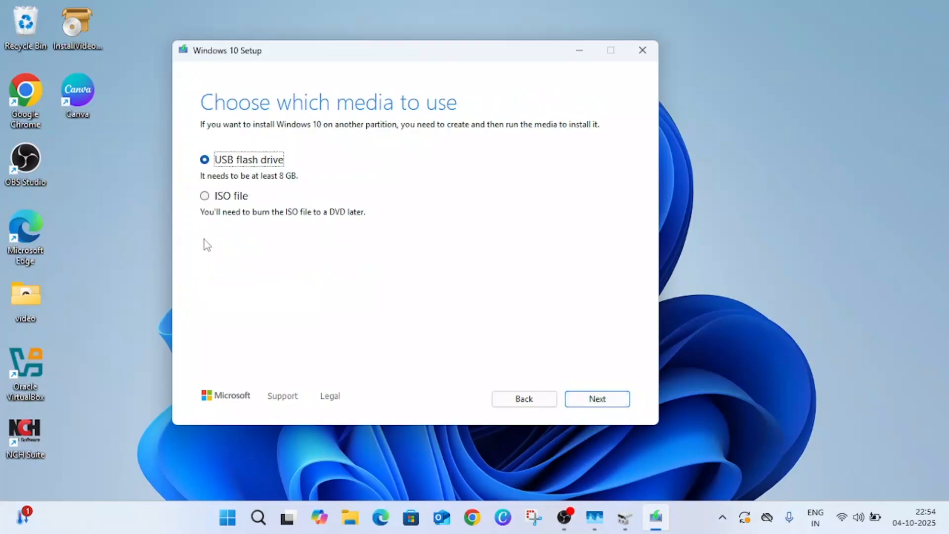
click(204, 196)
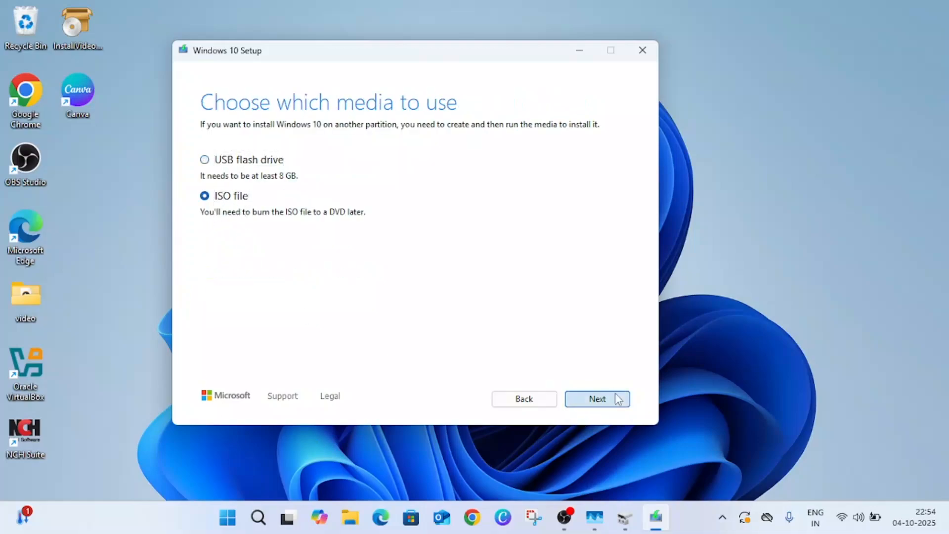
Save the ISO as Windows.iso in C:\ISO and start the Windows 10 download.
click(596, 398)
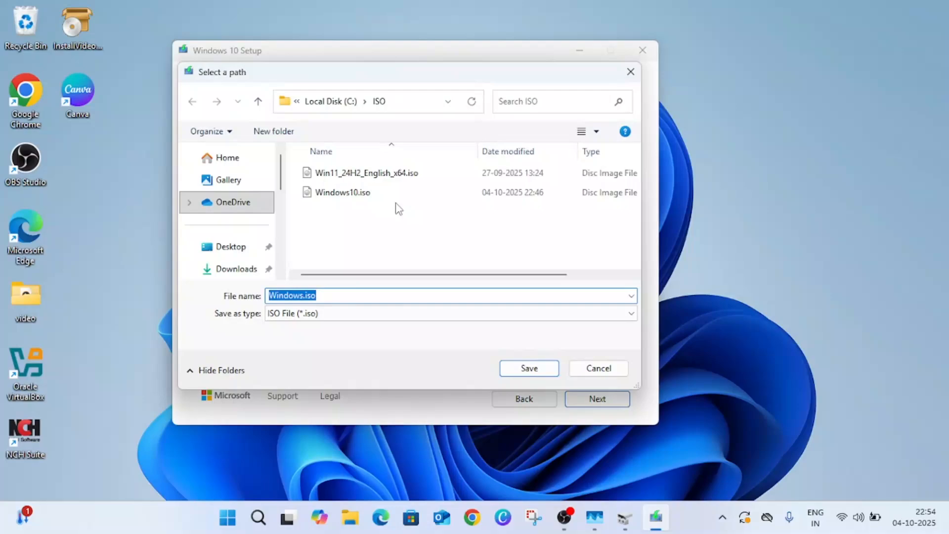
click(343, 192)
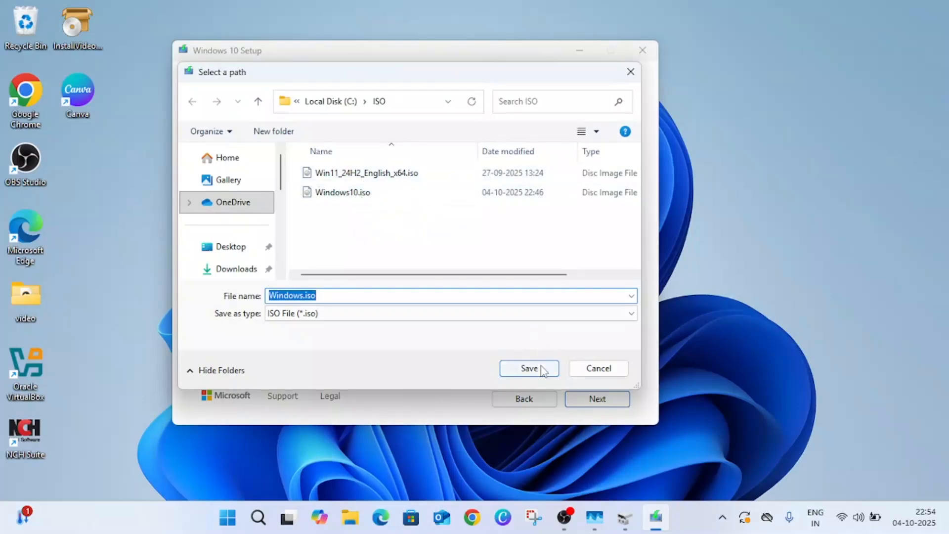
click(528, 368)
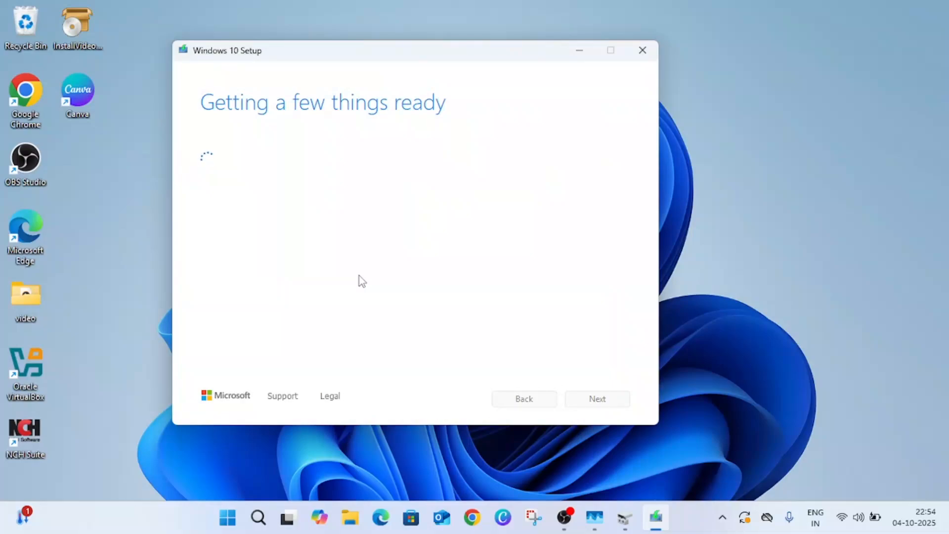
mouse_move(432, 255)
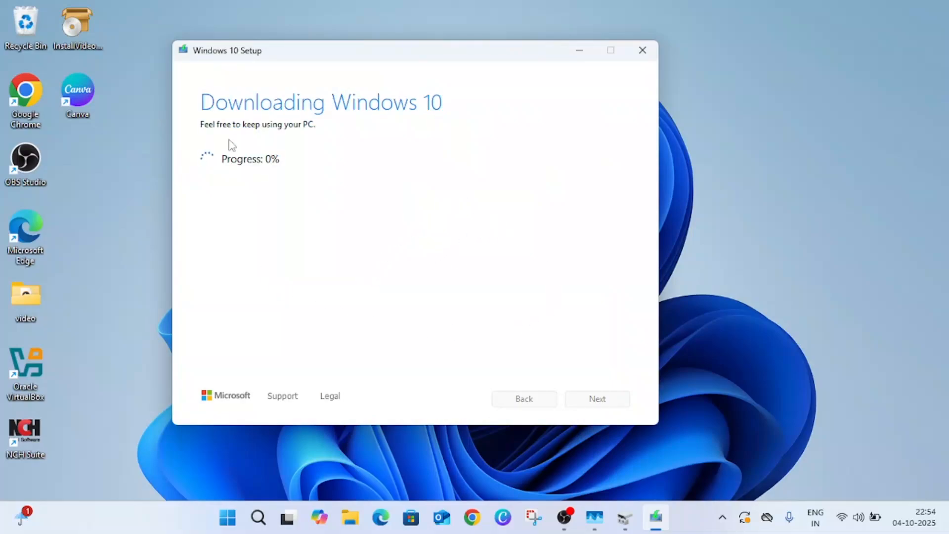
mouse_move(290, 165)
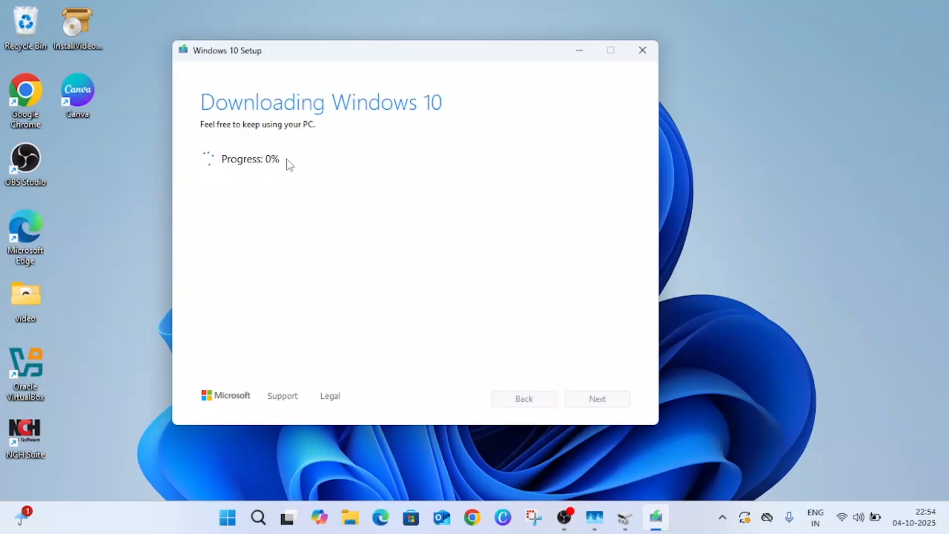
mouse_move(334, 196)
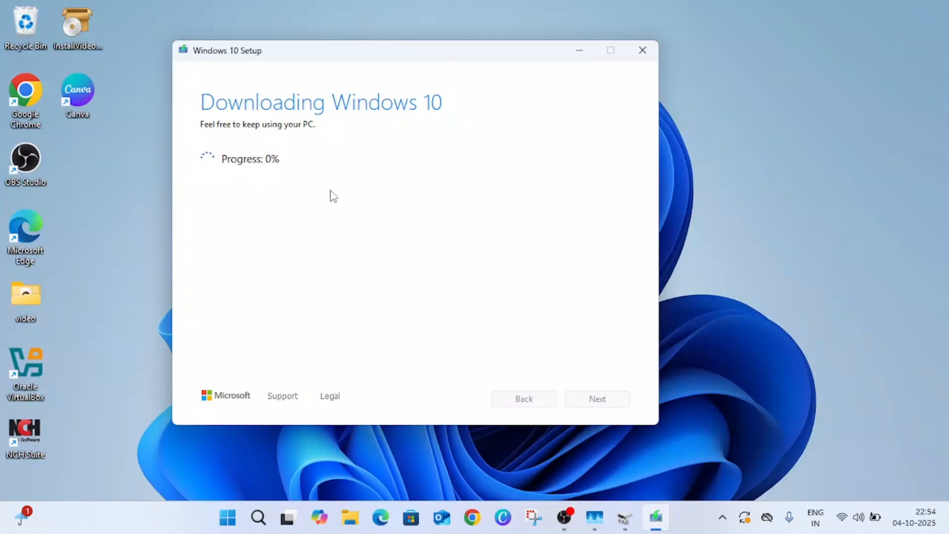
mouse_move(643, 51)
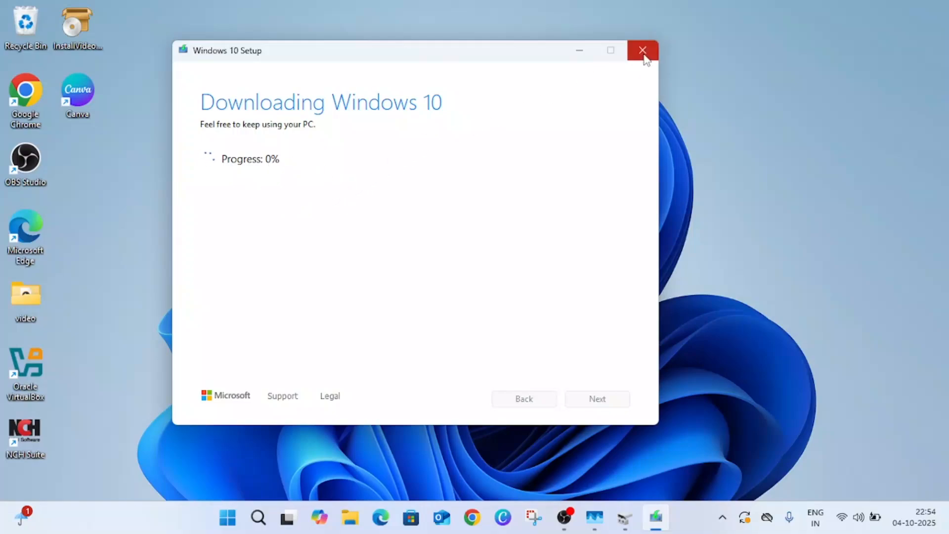
mouse_move(455, 269)
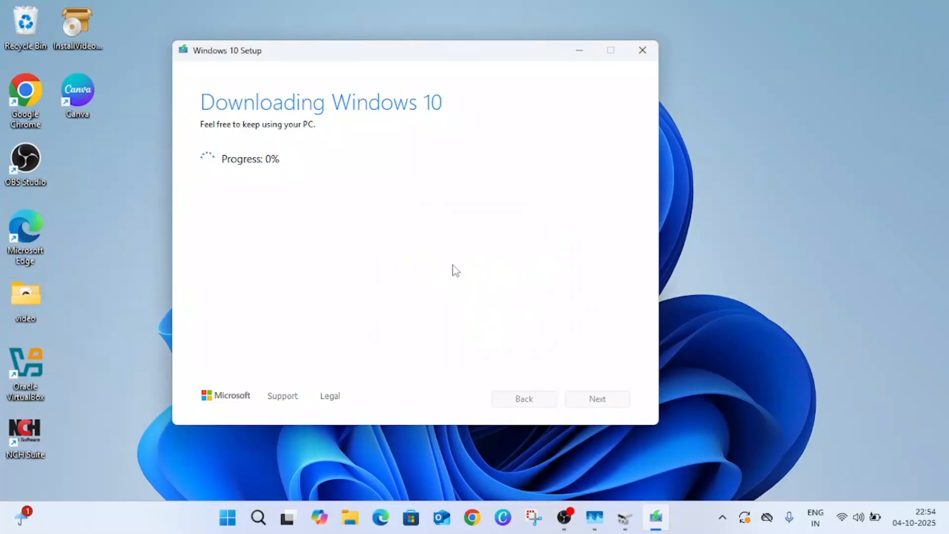
mouse_move(454, 255)
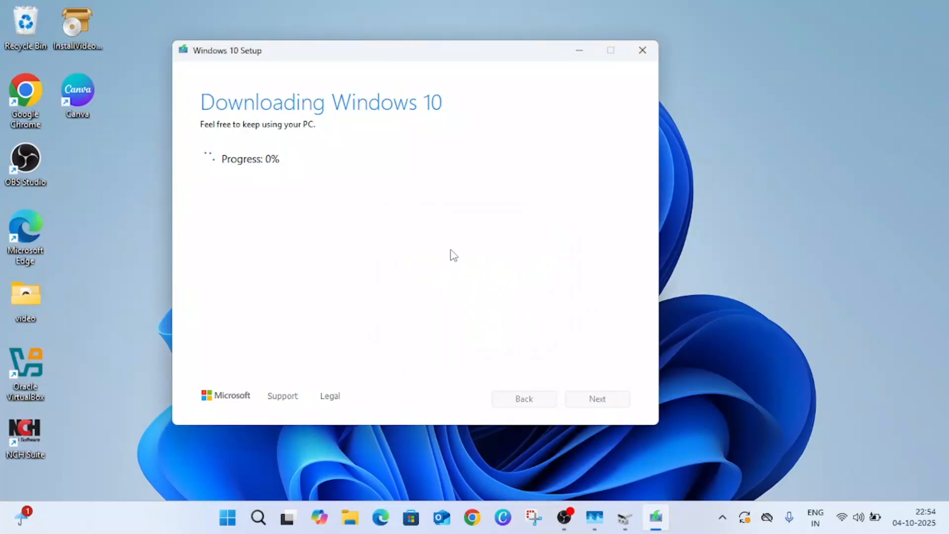
Hide the Windows 10 Setup window and launch Oracle VirtualBox from the desktop shortcut.
click(642, 49)
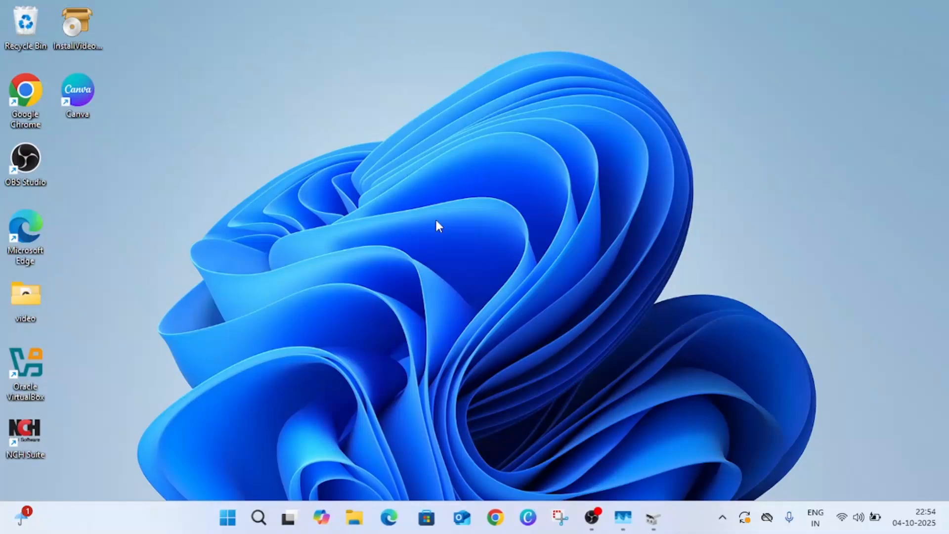
mouse_move(382, 168)
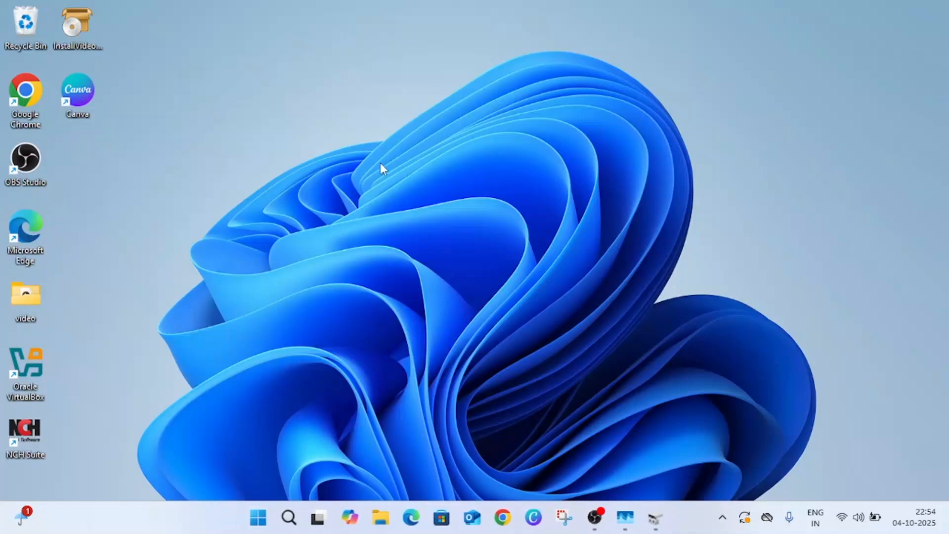
mouse_move(31, 378)
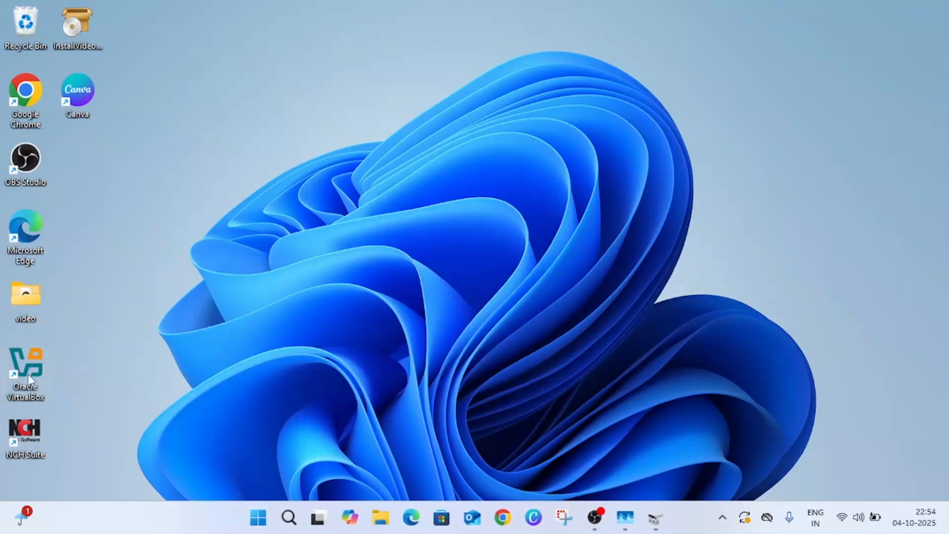
mouse_move(26, 369)
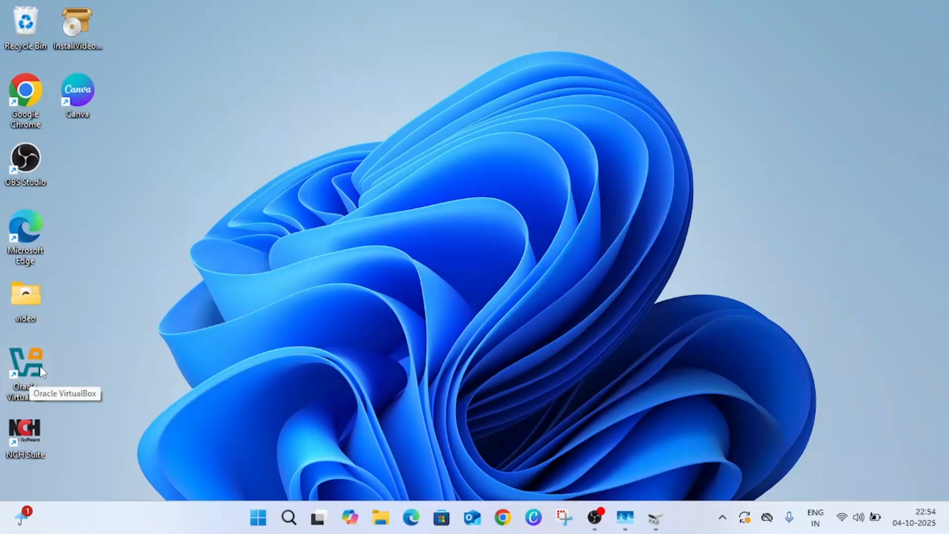
mouse_move(38, 374)
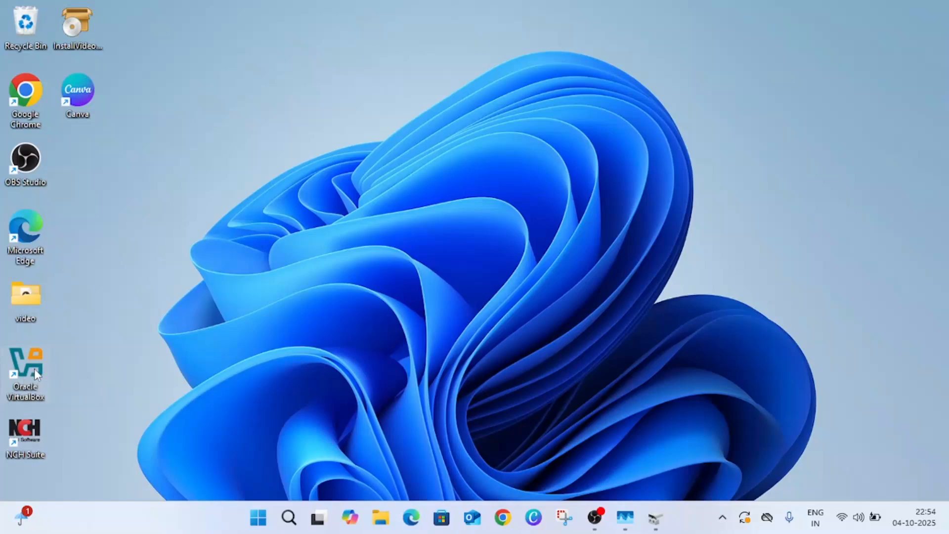
mouse_move(108, 360)
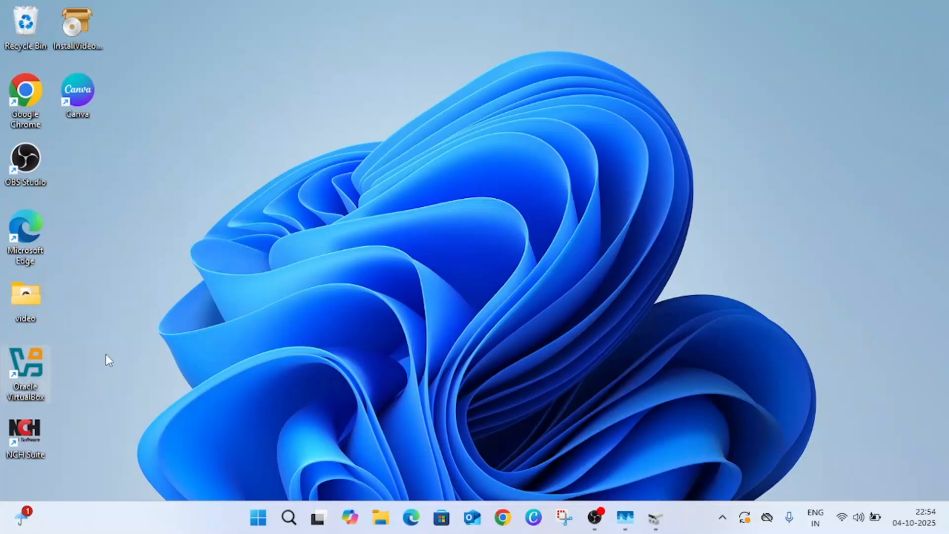
double_click(26, 366)
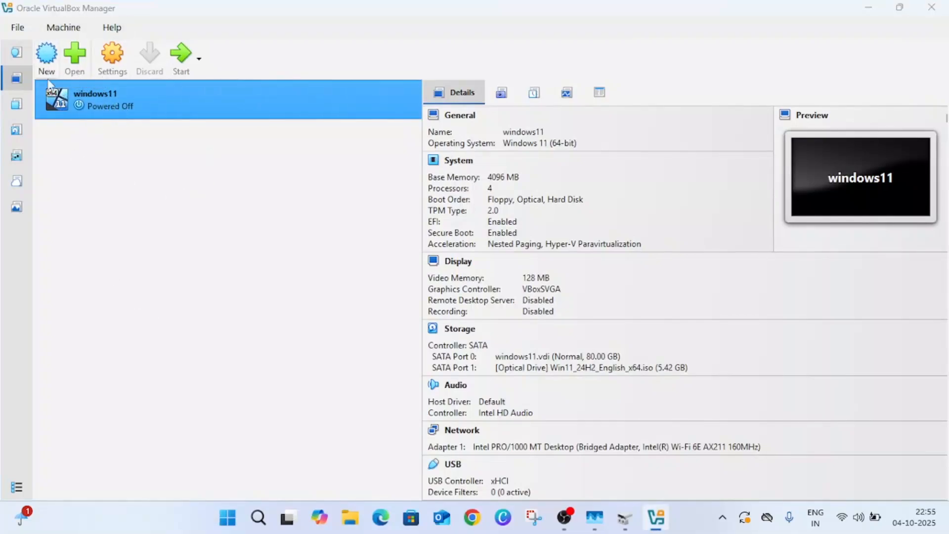
Begin a new virtual machine named 'Windows 10', detected as Windows 10 (64-bit).
click(47, 54)
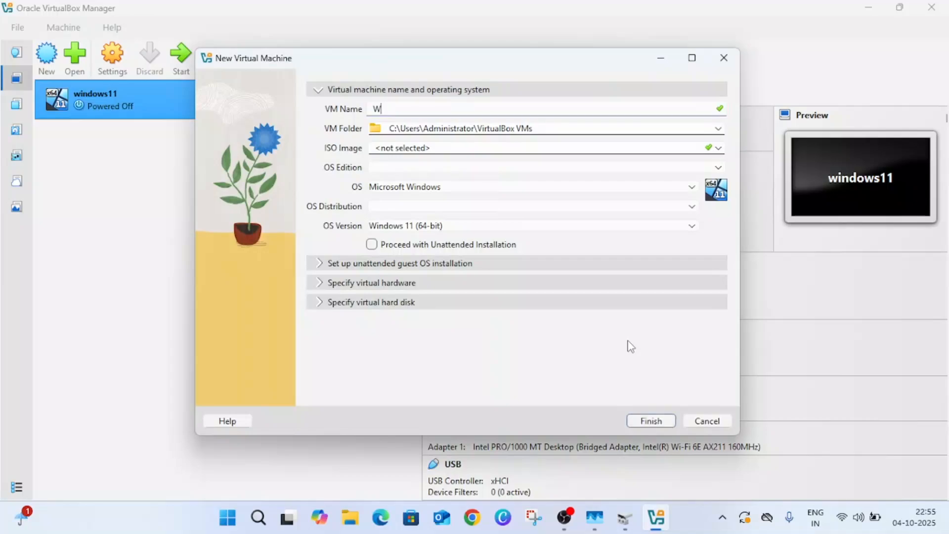
text(indows 10)
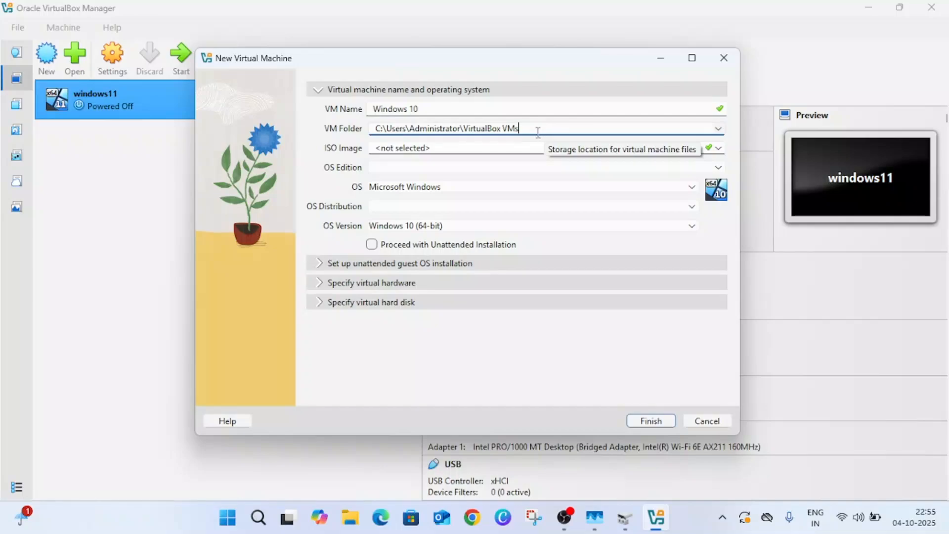
click(718, 129)
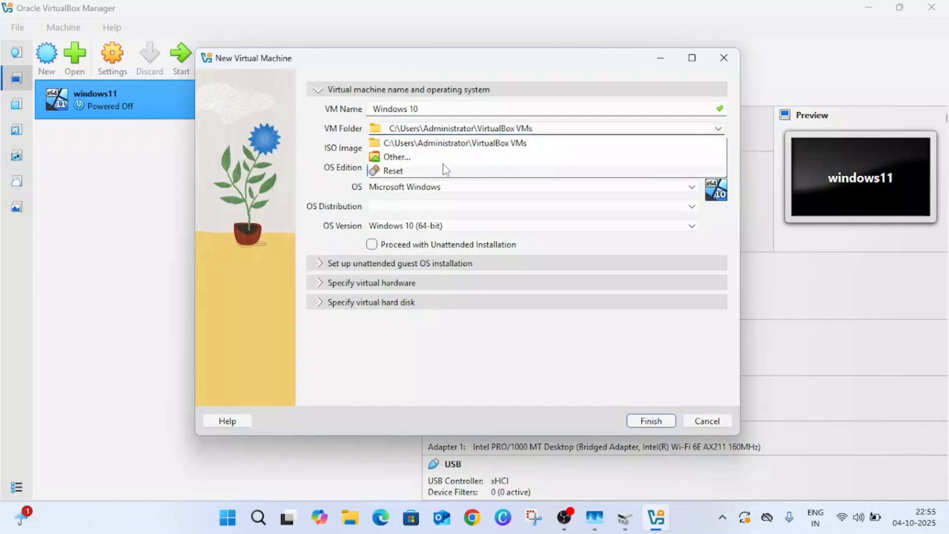
Create a Windows10 folder on New Volume (D:) and use D:\Windows10 as the VM folder.
click(395, 157)
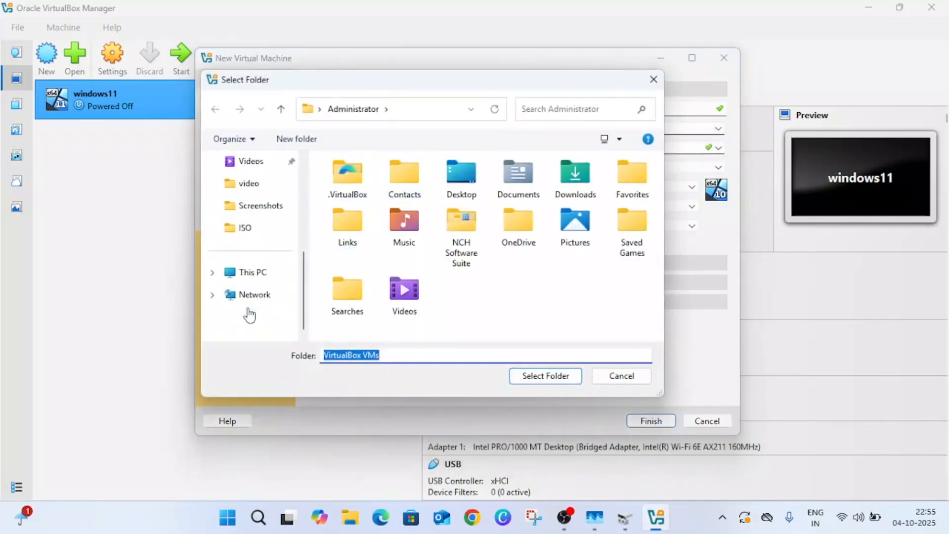
click(252, 272)
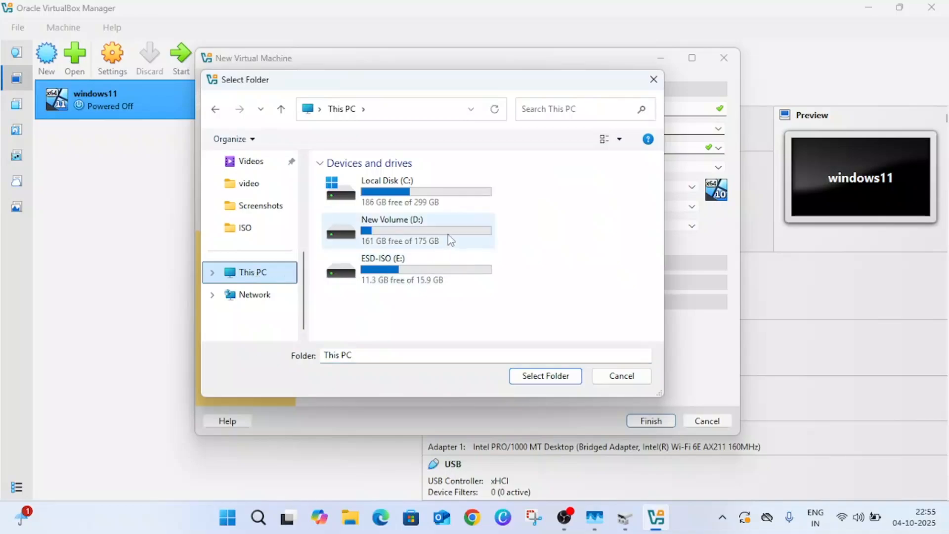
double_click(391, 230)
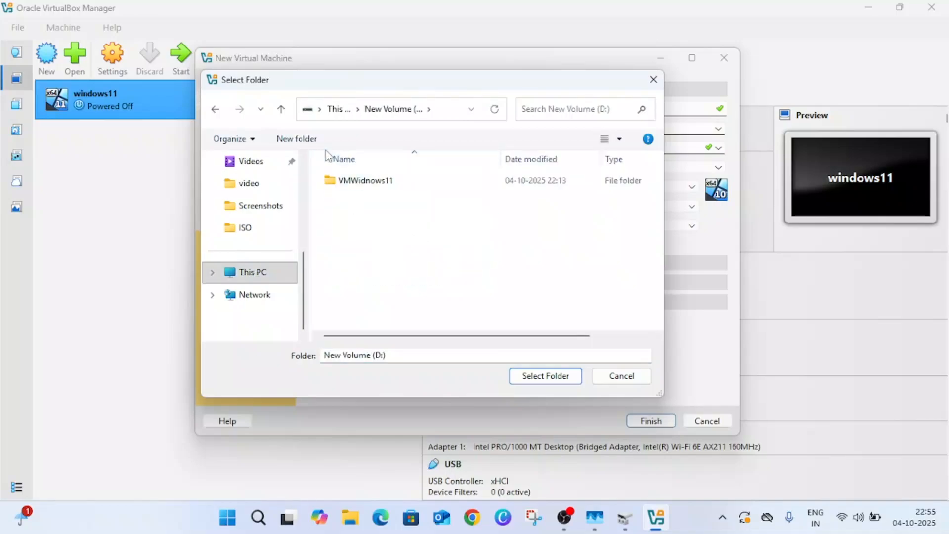
click(296, 139)
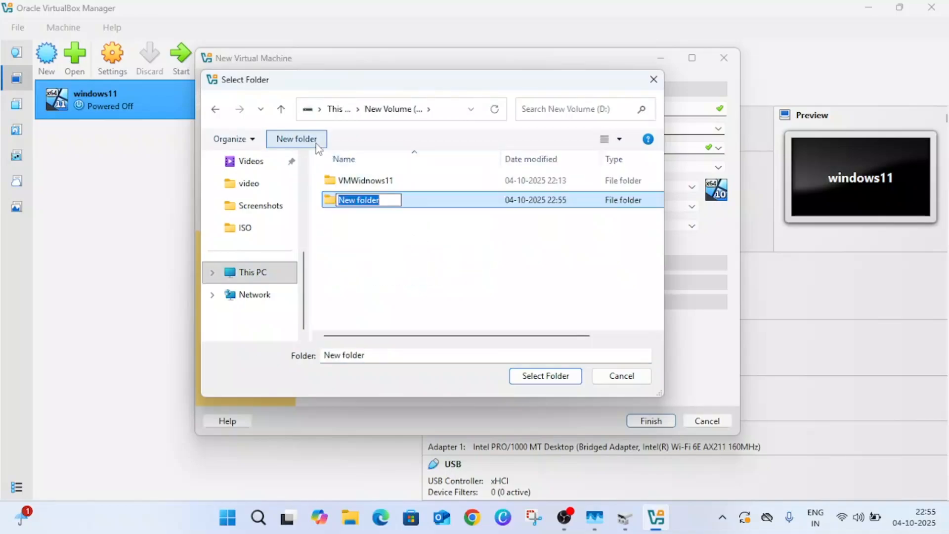
text(Windows)
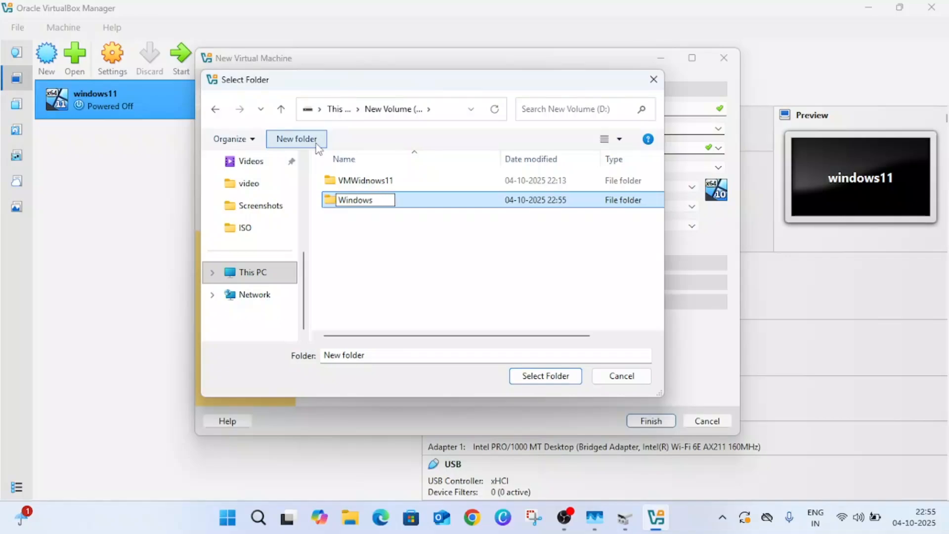
text(10)
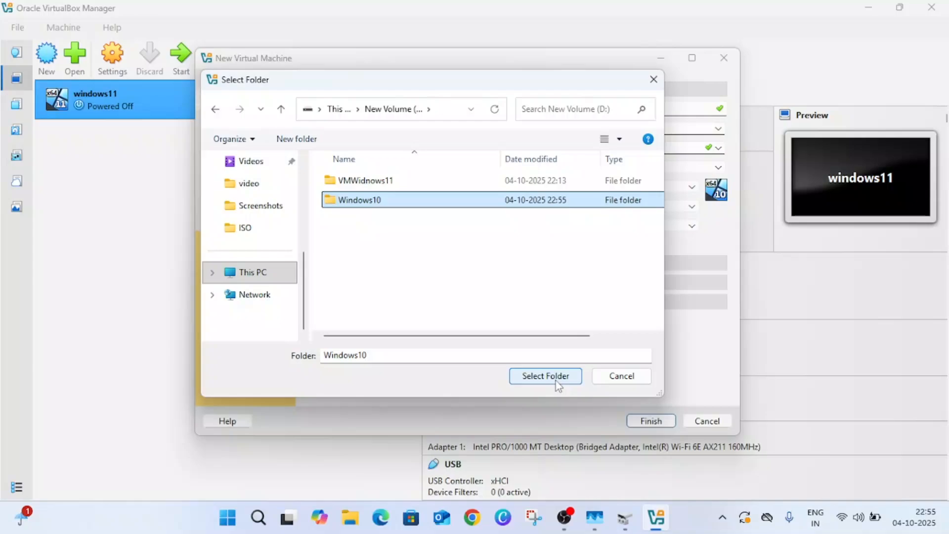
click(545, 376)
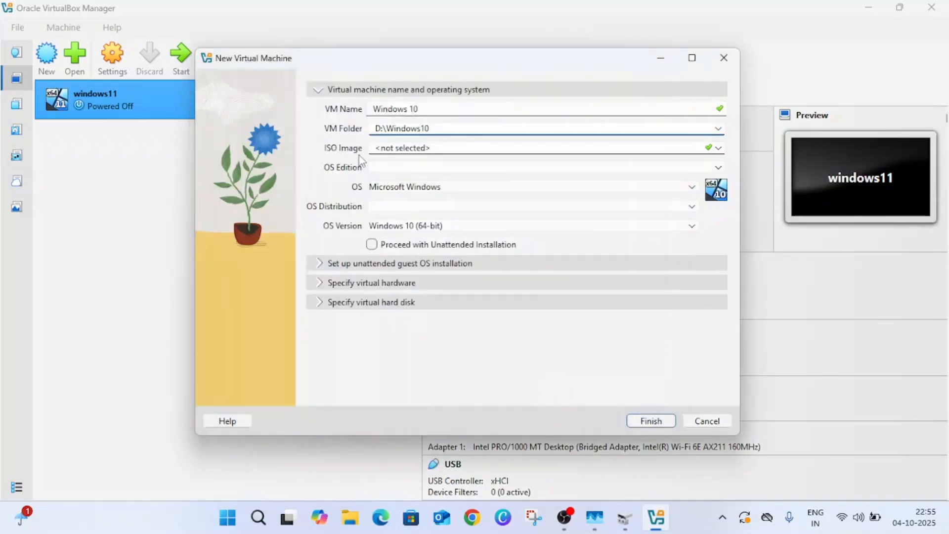
Attach C:\ISO\Windows10.iso as the ISO image and uncheck Proceed with Unattended Installation.
click(718, 148)
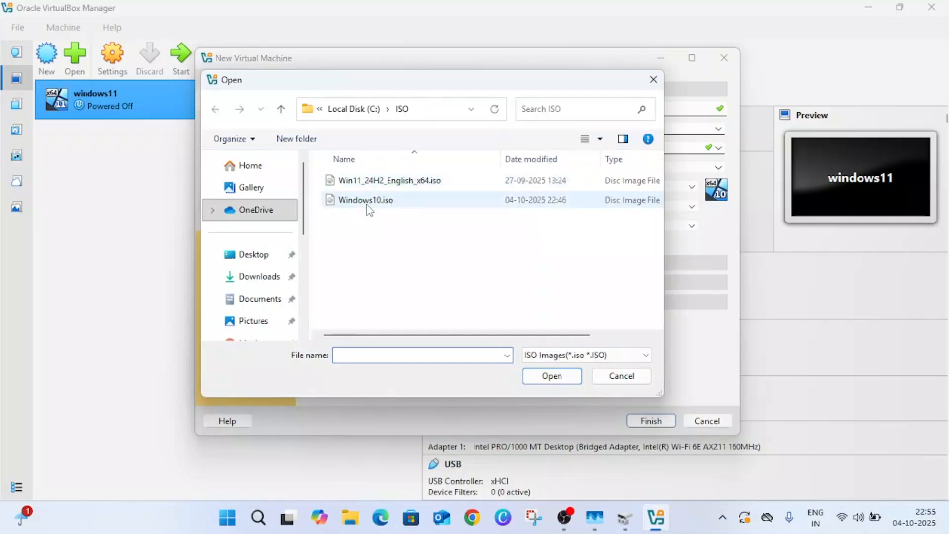
click(366, 200)
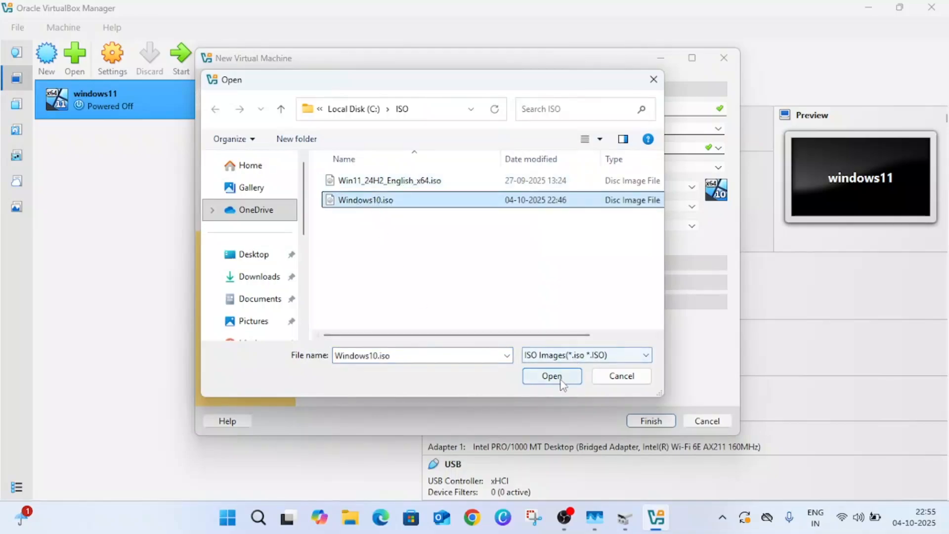
click(550, 376)
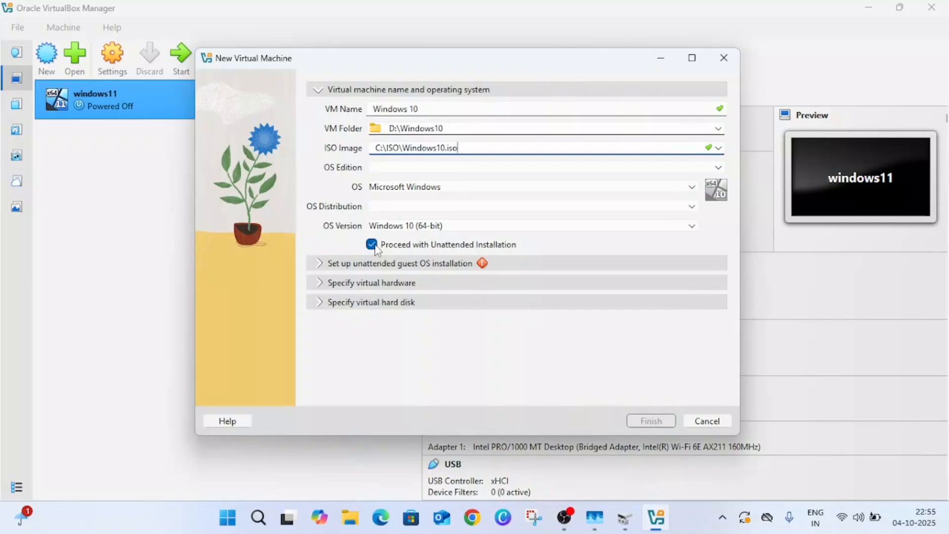
click(372, 244)
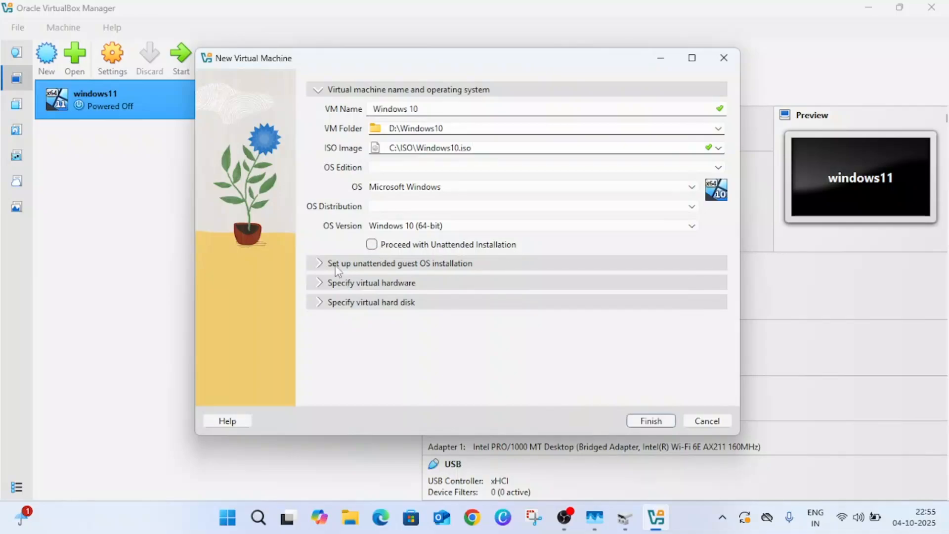
Expand the Specify virtual hardware section showing base memory and CPU sliders.
click(372, 283)
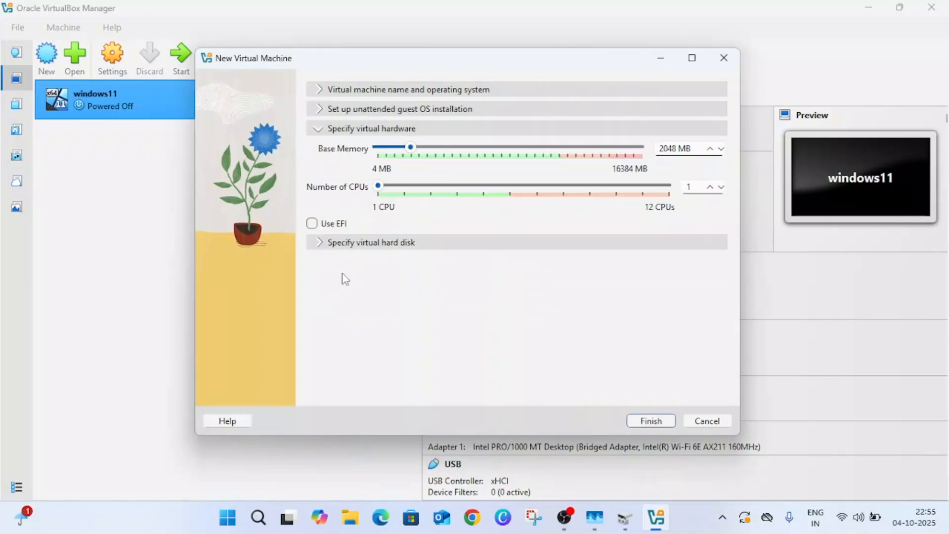
mouse_move(568, 141)
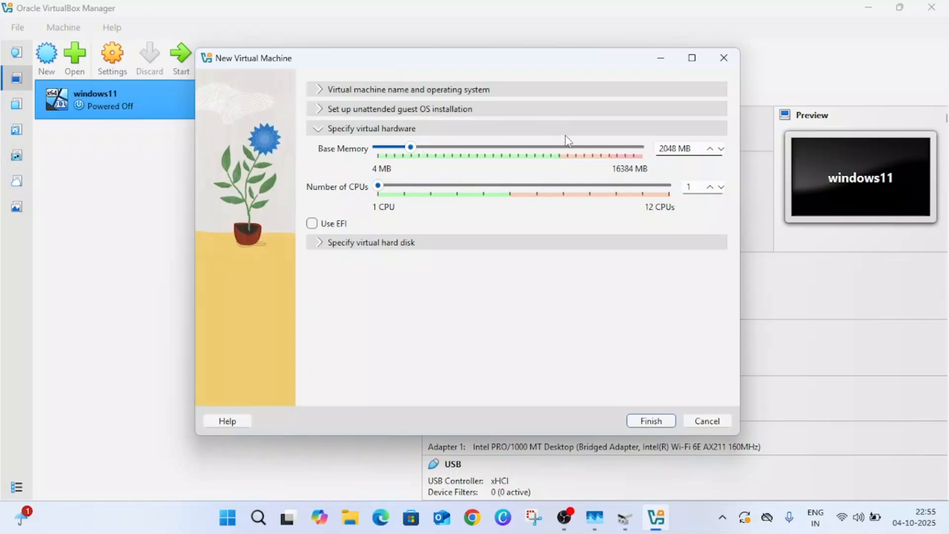
mouse_move(422, 157)
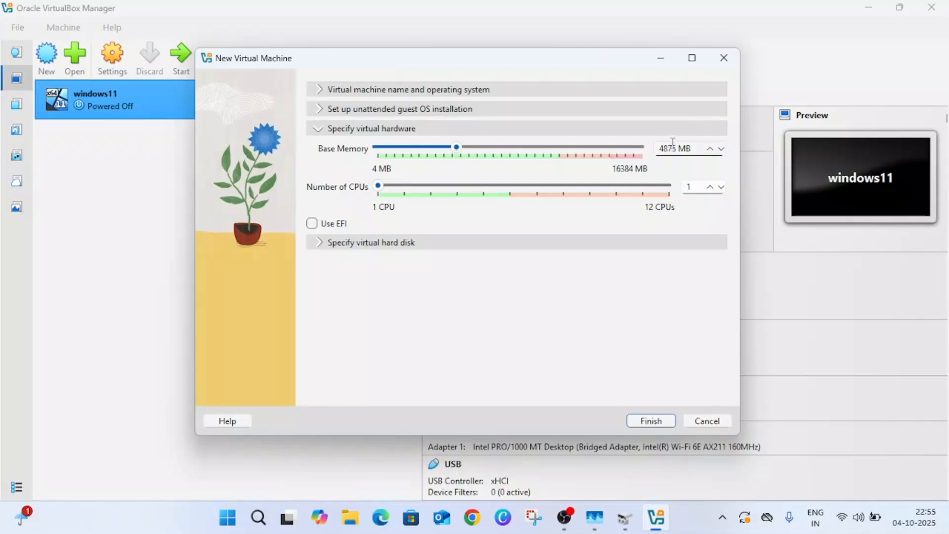
mouse_move(385, 191)
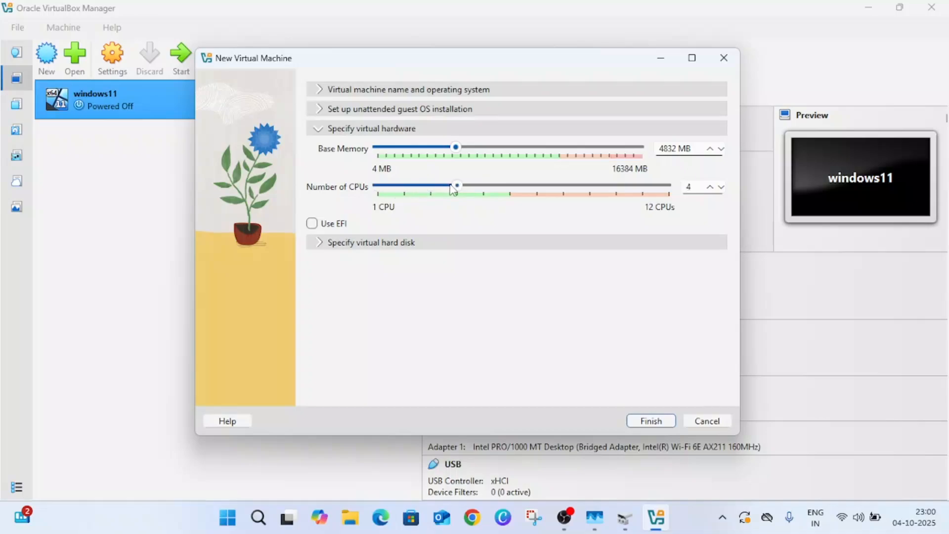
mouse_move(524, 199)
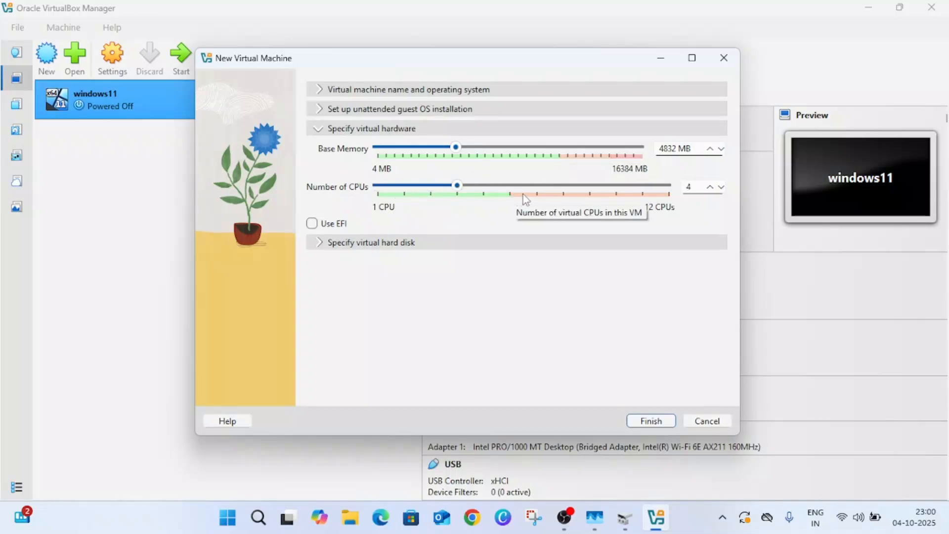
mouse_move(593, 147)
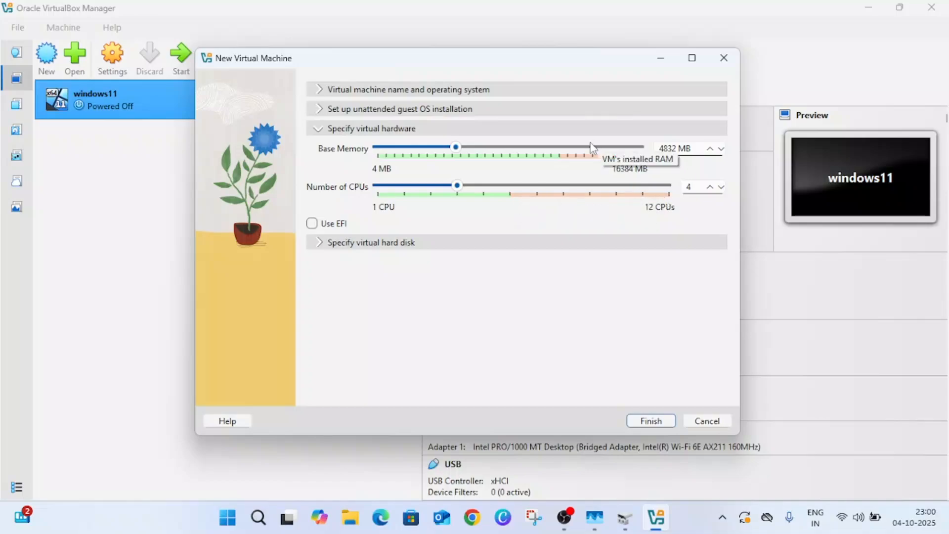
mouse_move(332, 249)
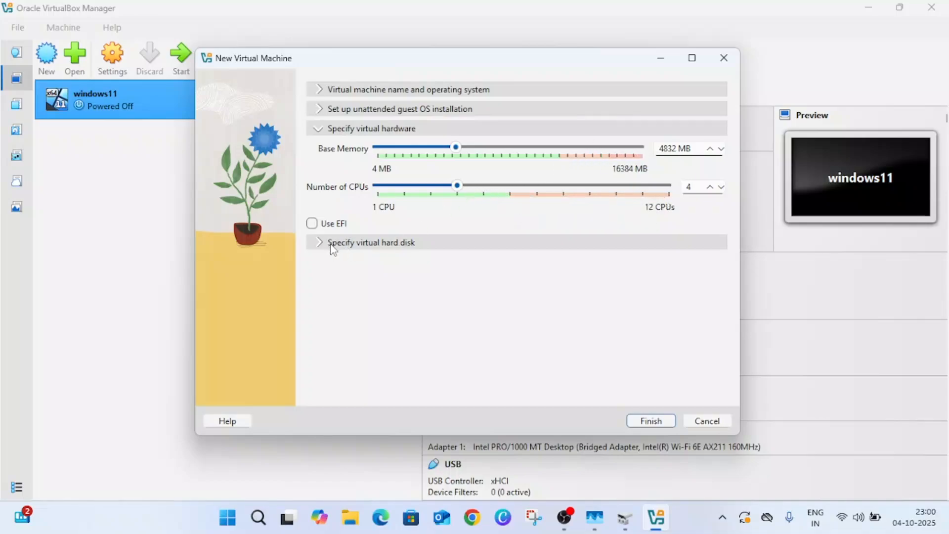
Set the virtual hard disk size to 70 GB and finish creating the Windows10 machine.
click(372, 242)
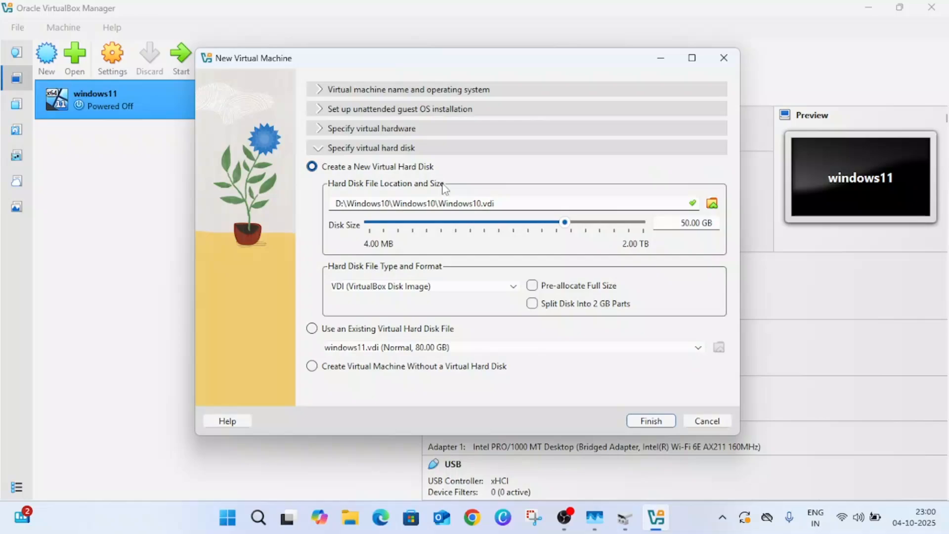
mouse_move(654, 238)
text(7)
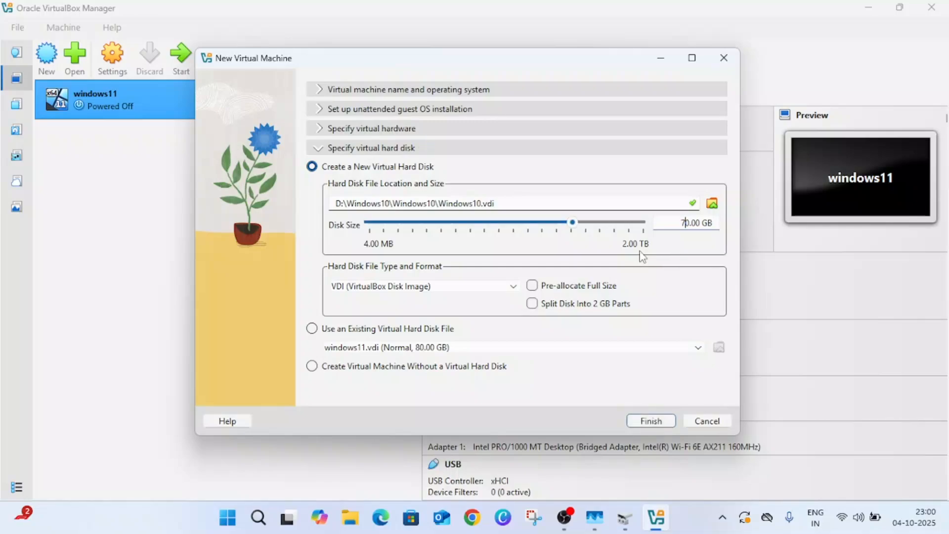
mouse_move(405, 245)
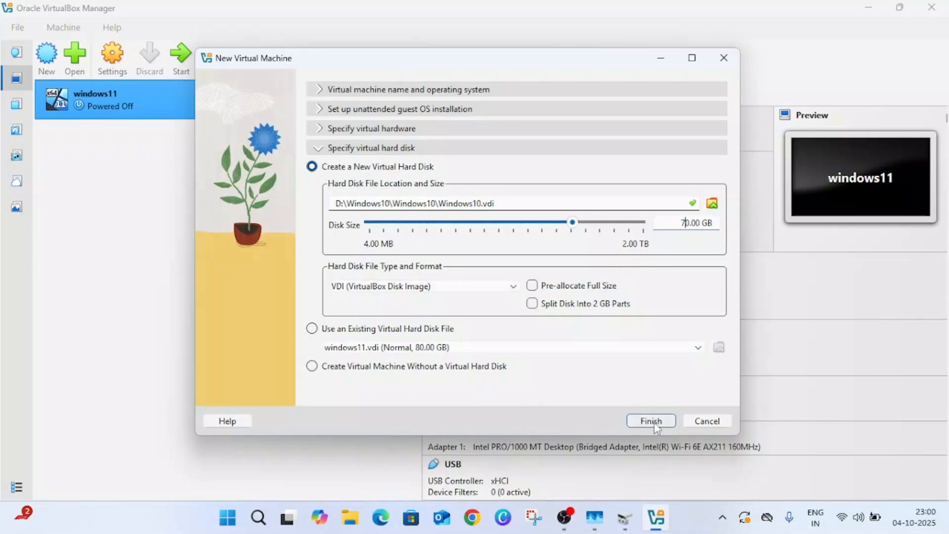
click(650, 421)
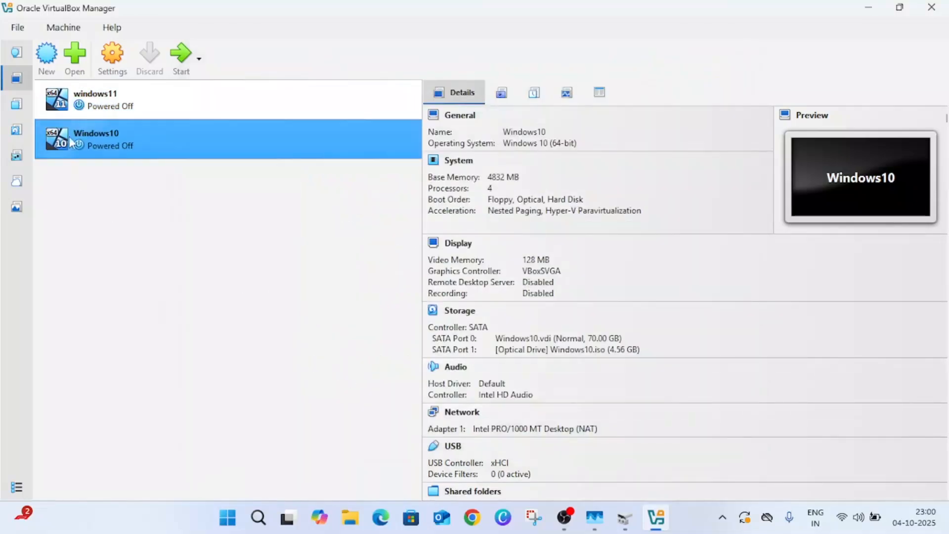
Attach the Windows10 VM's Adapter 1 to a Bridged Adapter on the Wi-Fi card and save.
right_click(96, 139)
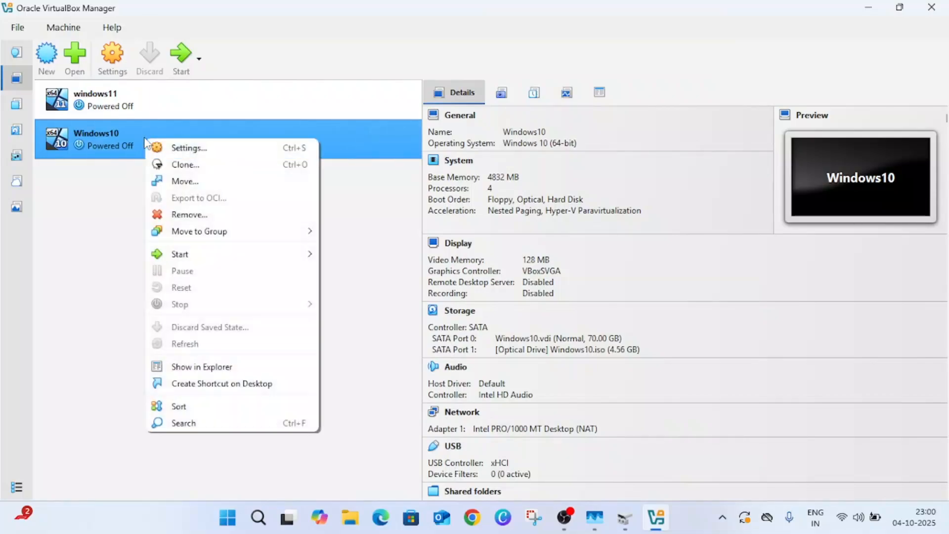
click(188, 147)
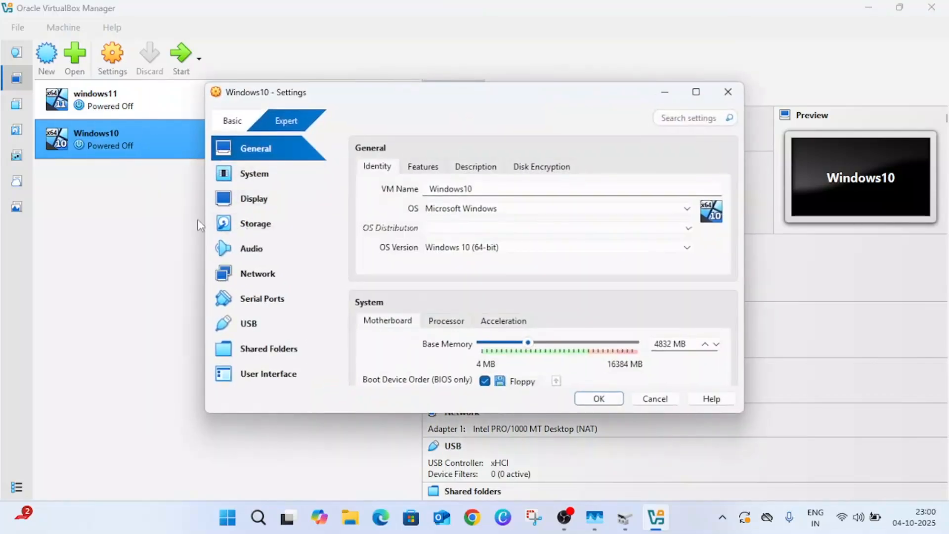
click(257, 273)
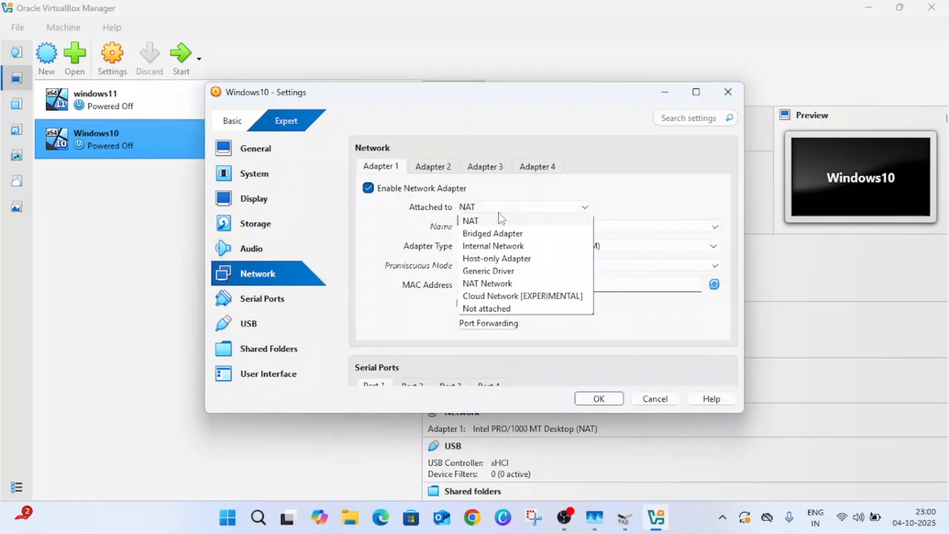
click(493, 233)
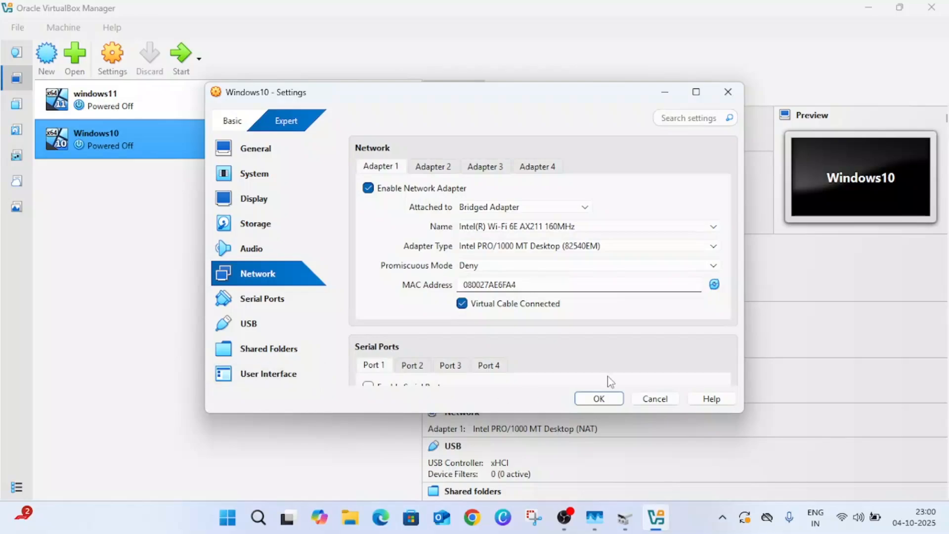
click(598, 398)
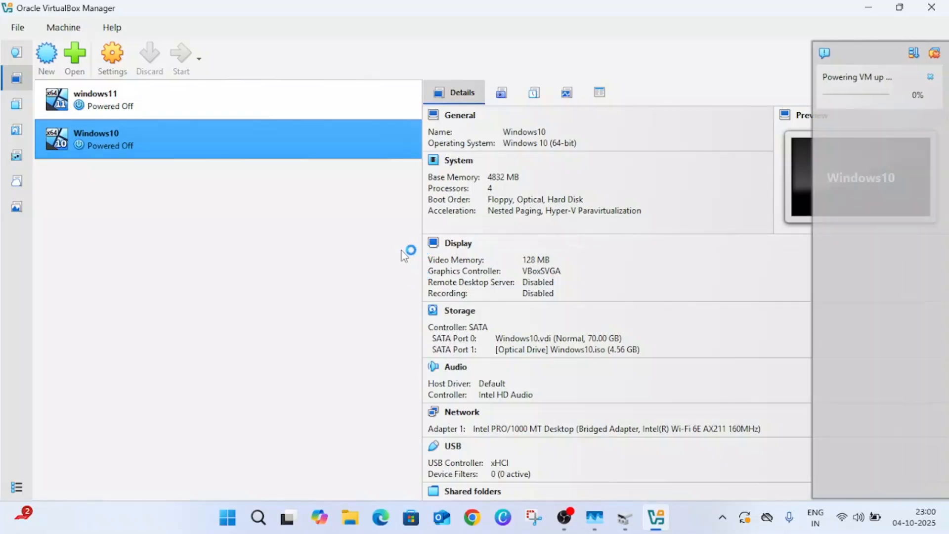
mouse_move(890, 102)
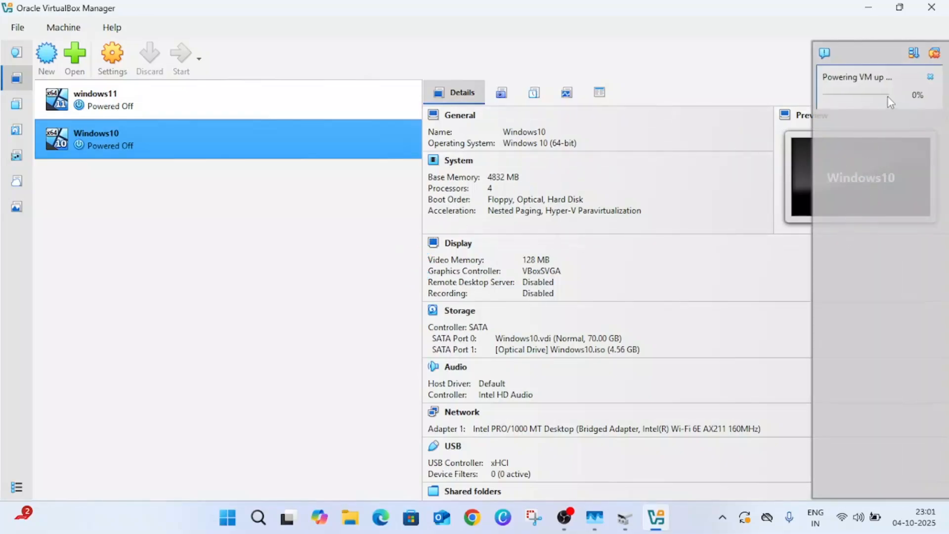
mouse_move(870, 90)
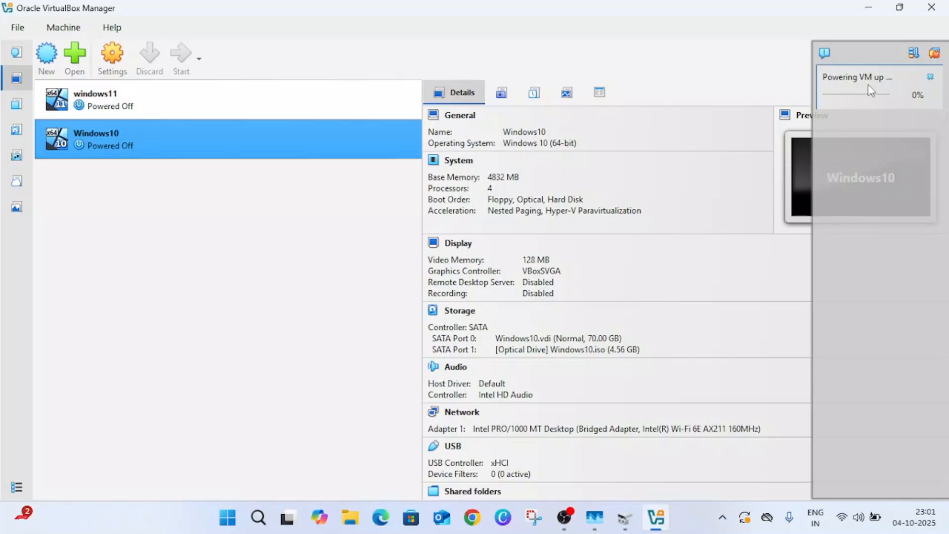
mouse_move(898, 90)
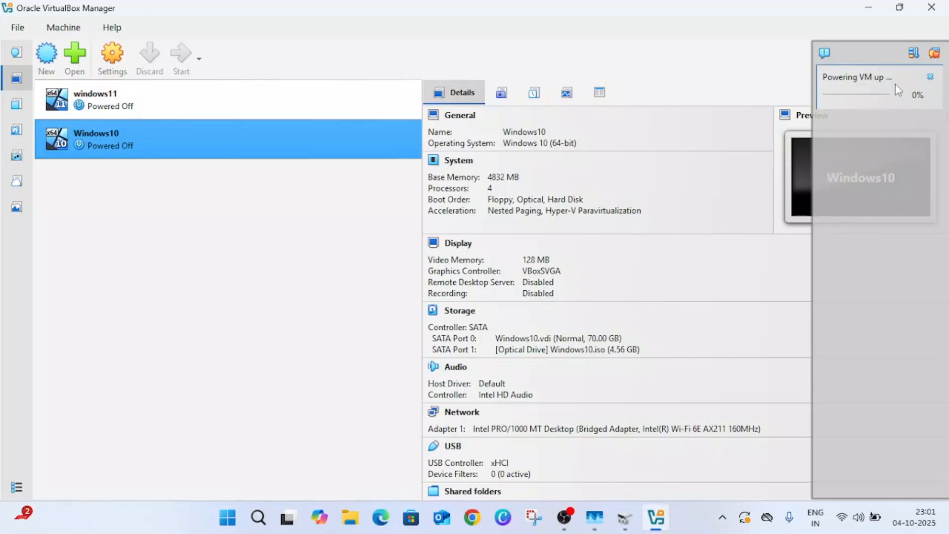
Start the Windows10 virtual machine so it boots in its own window.
click(180, 54)
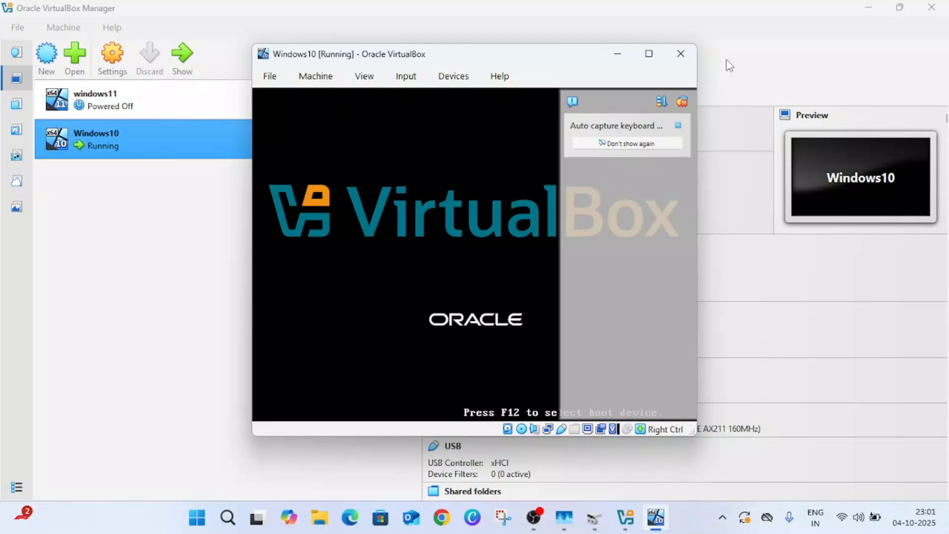
Maximize the VM window, keep US English settings, begin installing and skip the product key.
click(649, 53)
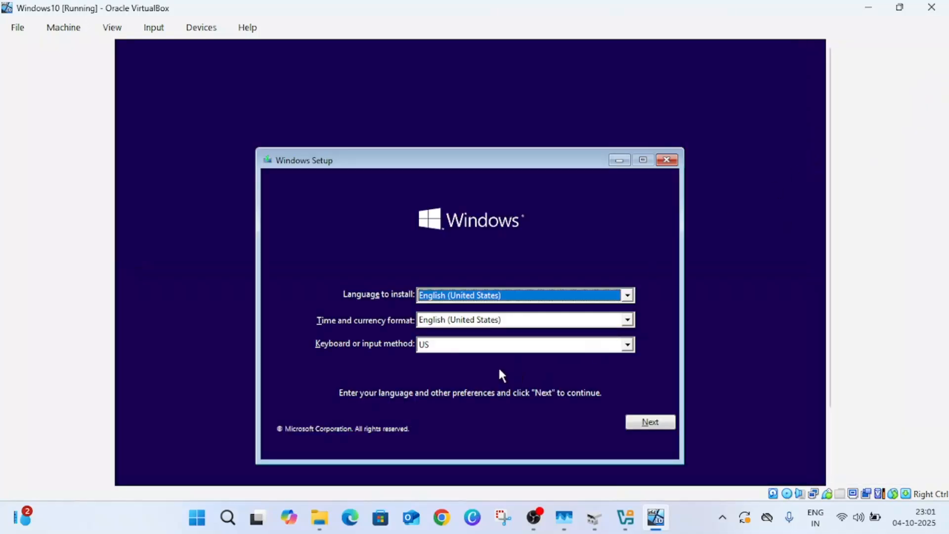
click(649, 421)
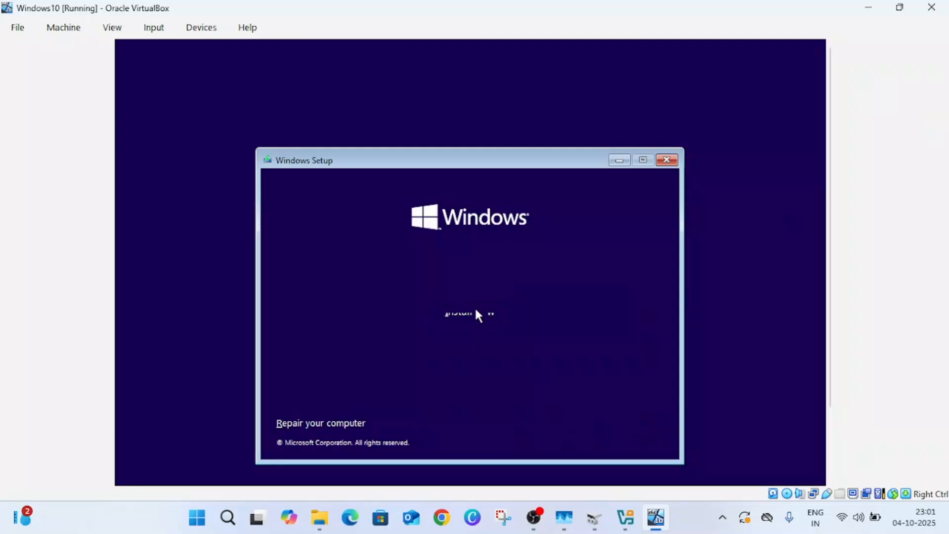
click(468, 314)
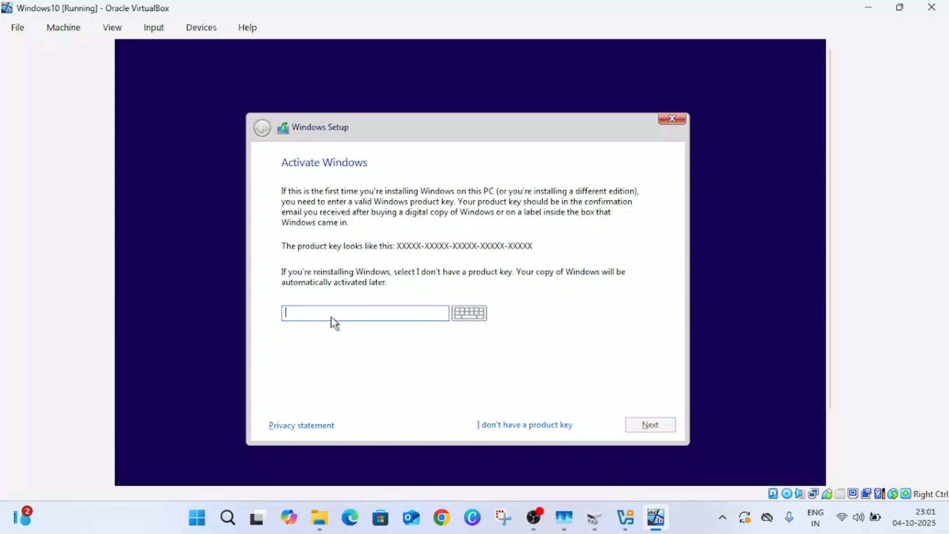
mouse_move(522, 424)
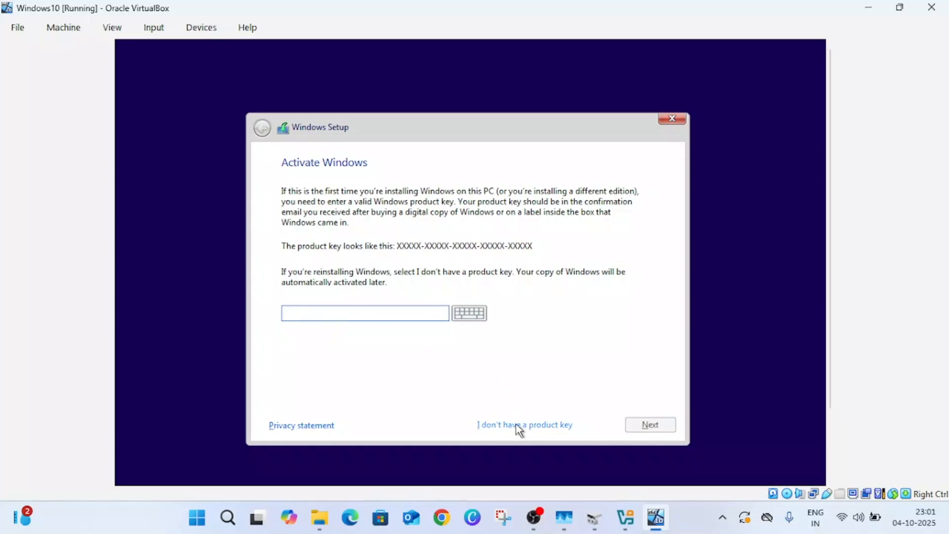
click(524, 424)
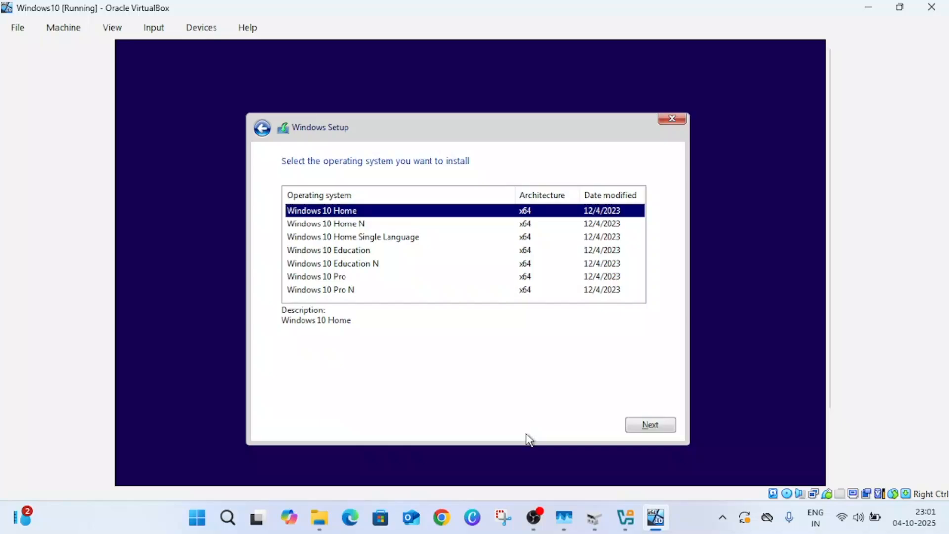
mouse_move(327, 283)
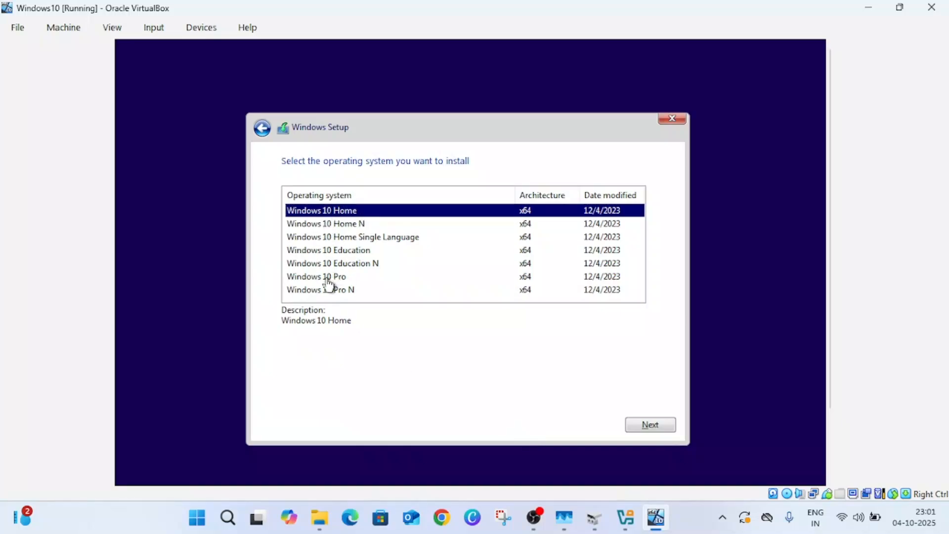
Select the Windows 10 Pro edition and continue to the license terms.
click(317, 276)
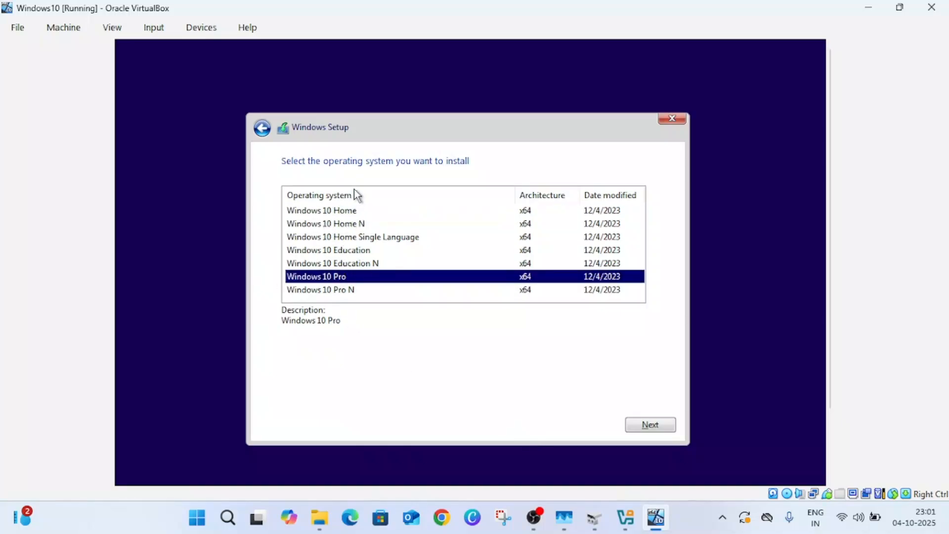
mouse_move(344, 275)
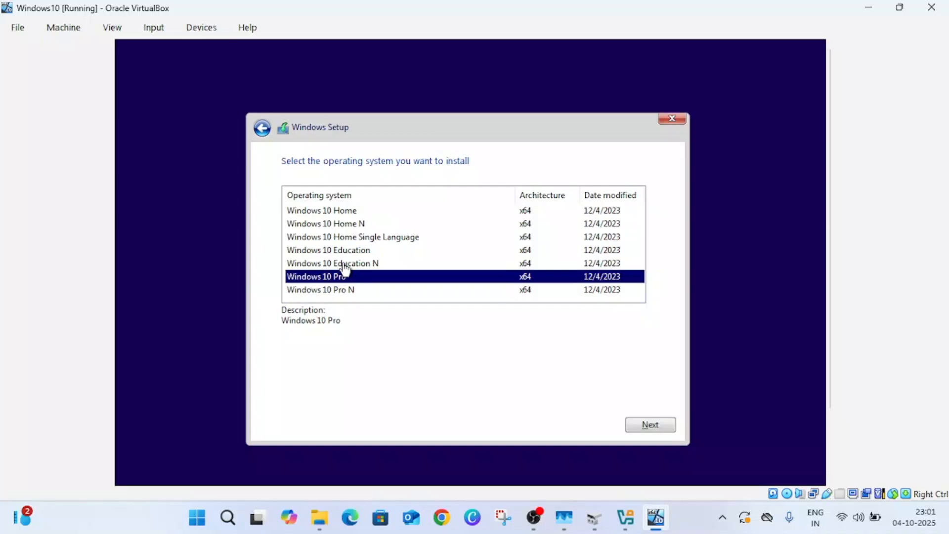
click(650, 424)
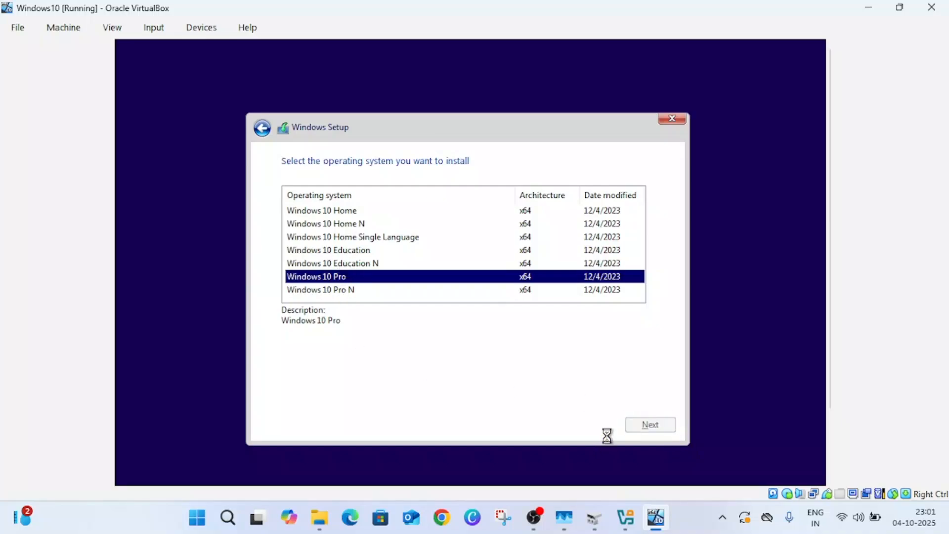
click(650, 424)
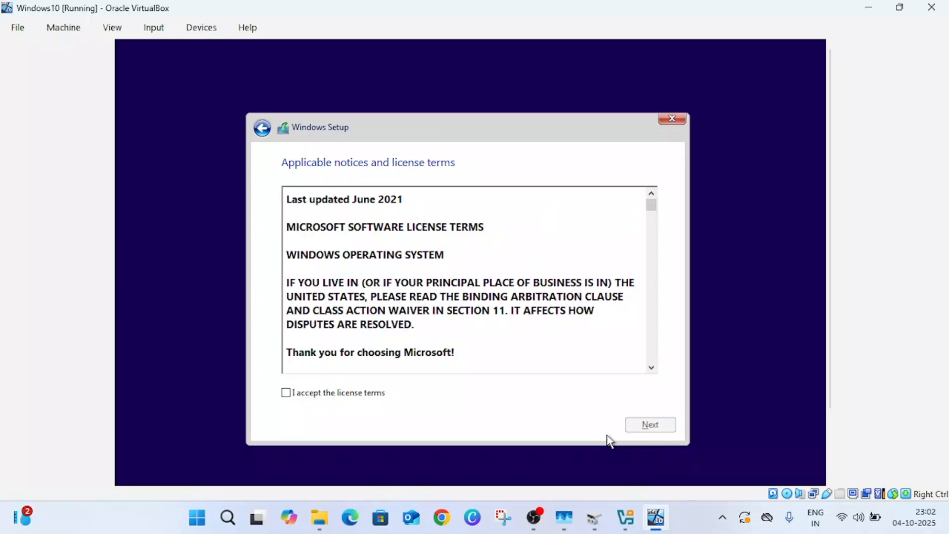
Accept the license terms and start a custom install onto Drive 0's unallocated 70 GB space.
click(286, 392)
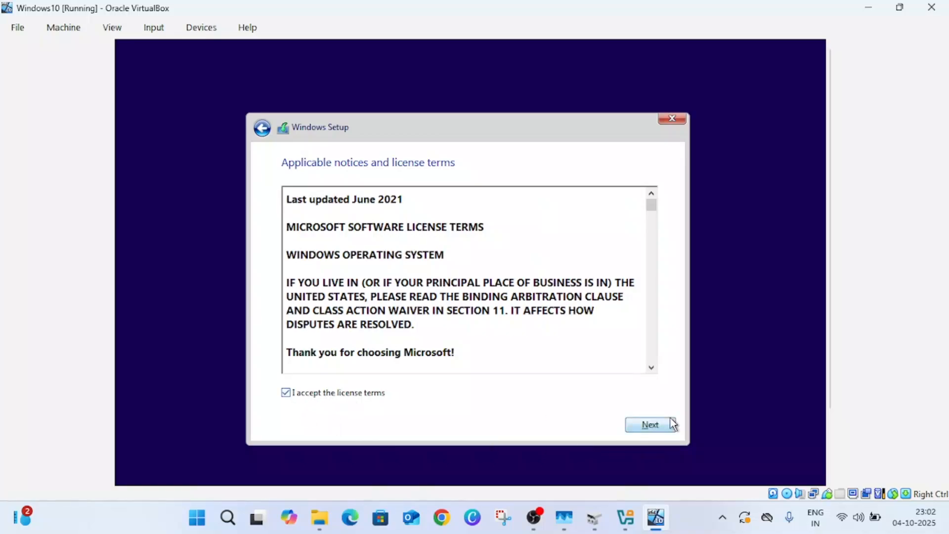
click(650, 424)
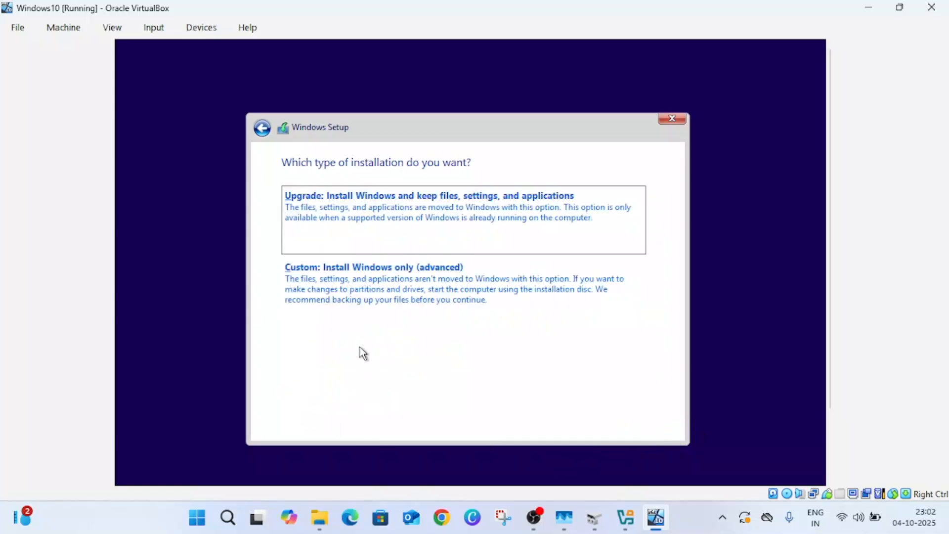
click(373, 267)
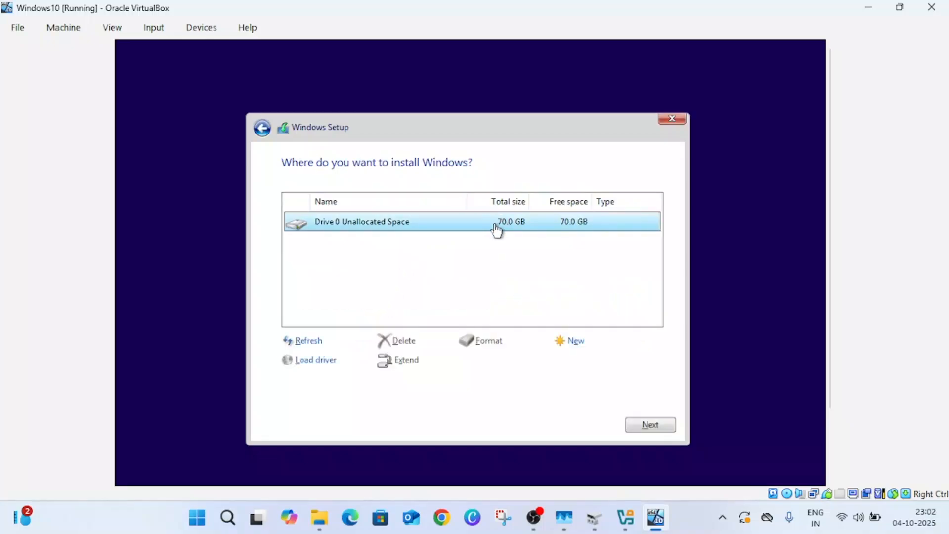
mouse_move(409, 226)
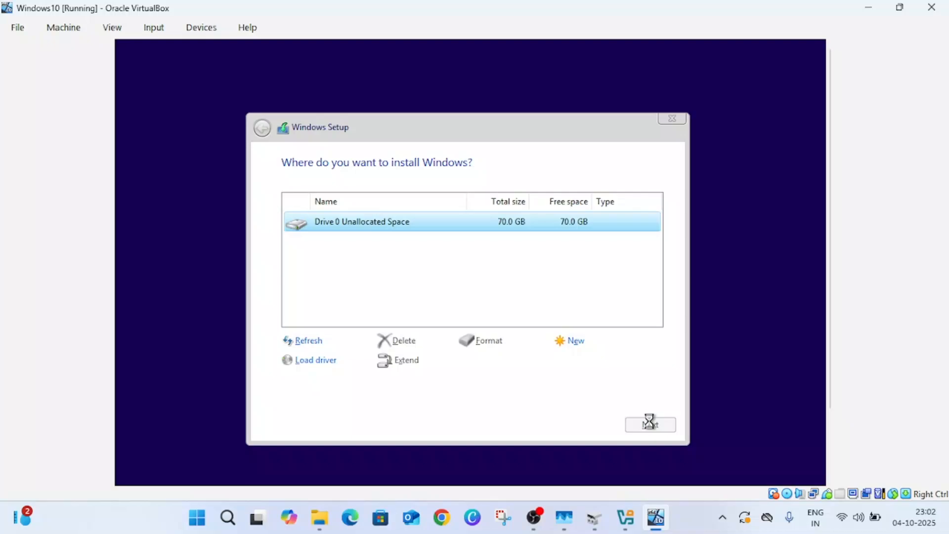
click(649, 424)
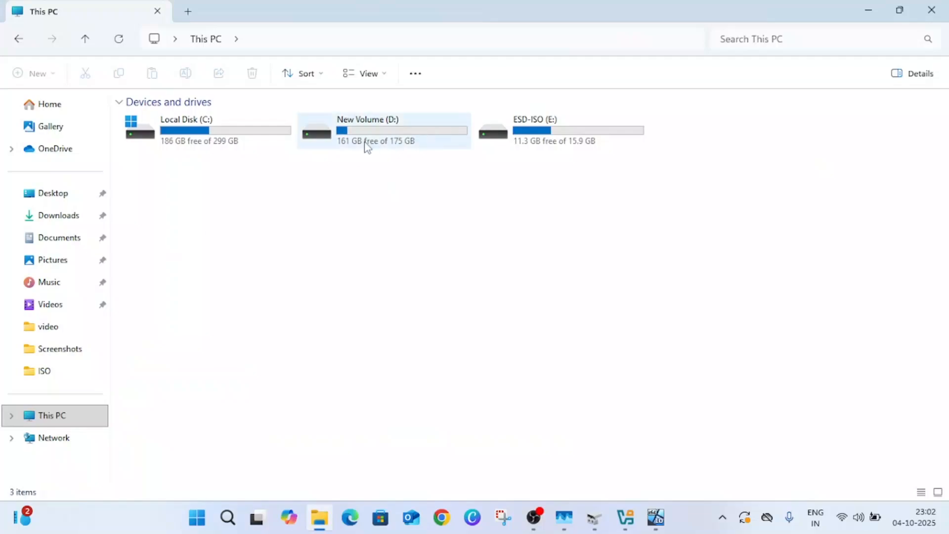
Browse New Volume (D:) to the Windows10 VM folder and go up one level.
double_click(366, 130)
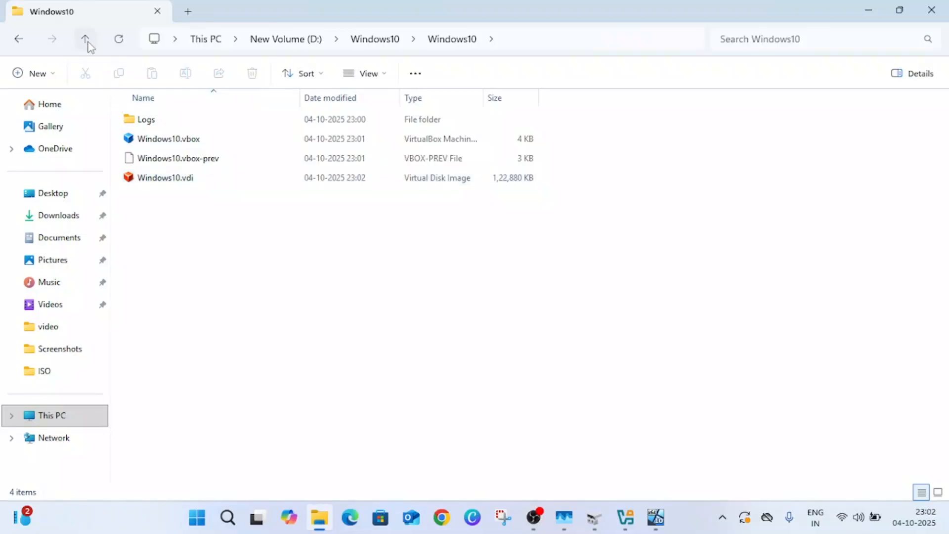
click(85, 39)
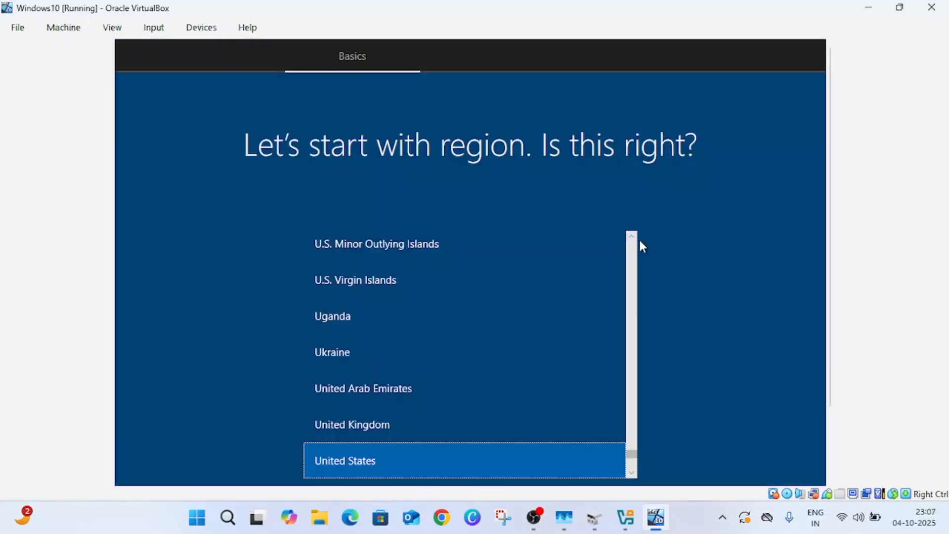
mouse_move(635, 458)
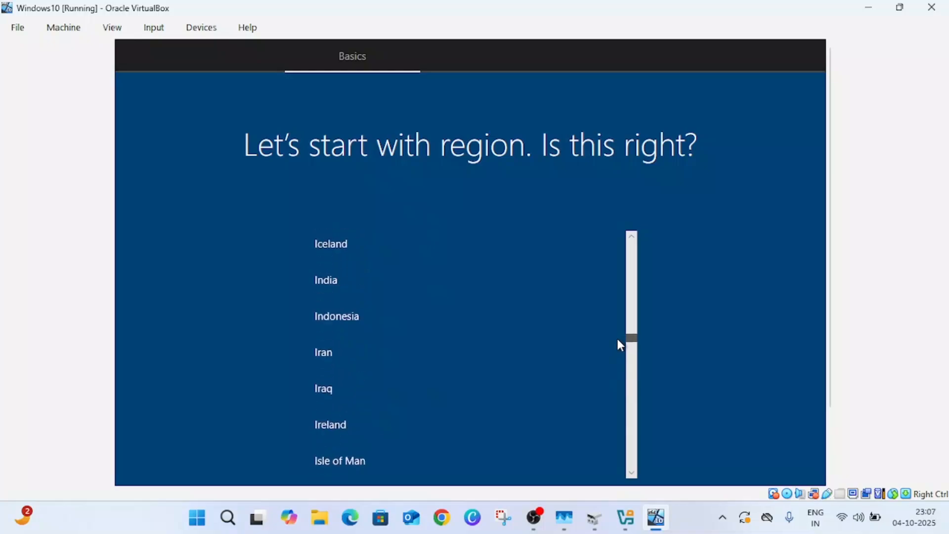
Confirm India as region, US keyboard layout, and skip a second layout.
scroll(up, 3)
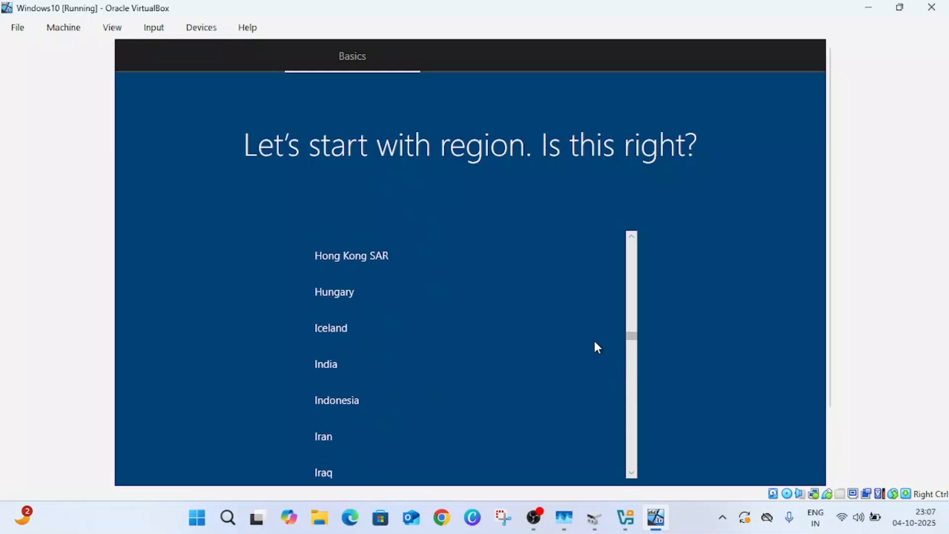
click(325, 363)
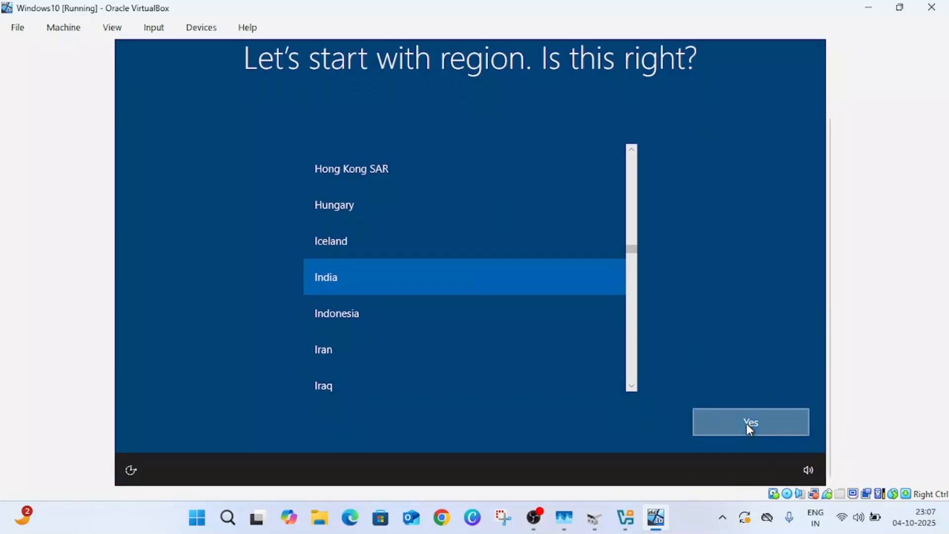
click(750, 422)
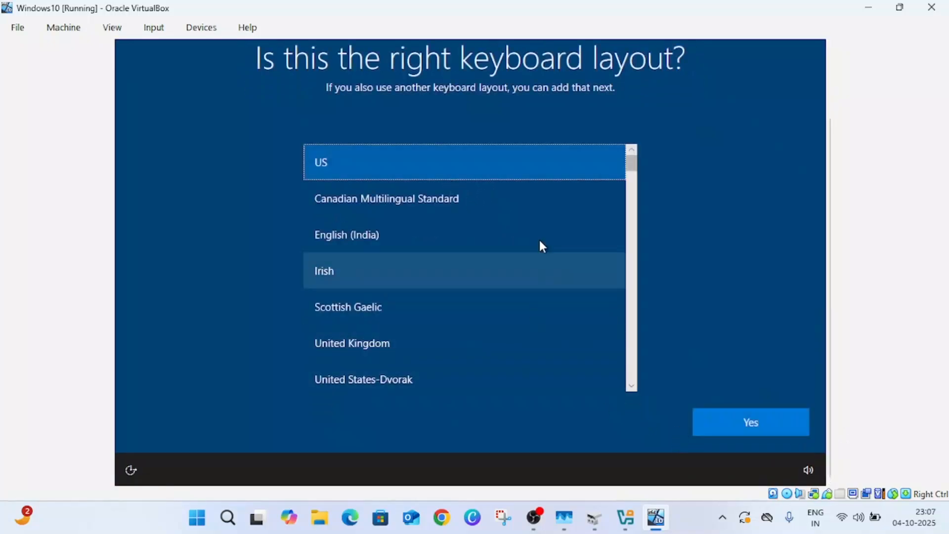
mouse_move(751, 422)
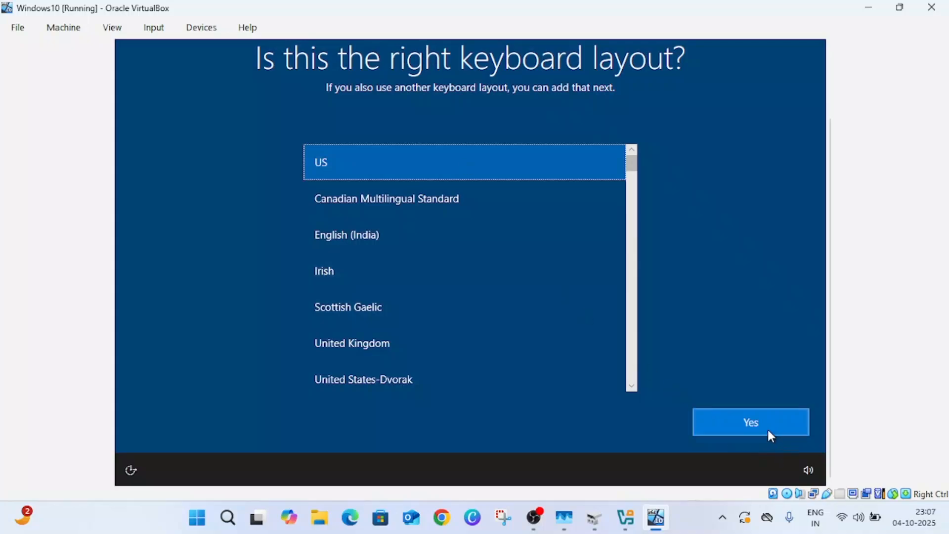
click(749, 422)
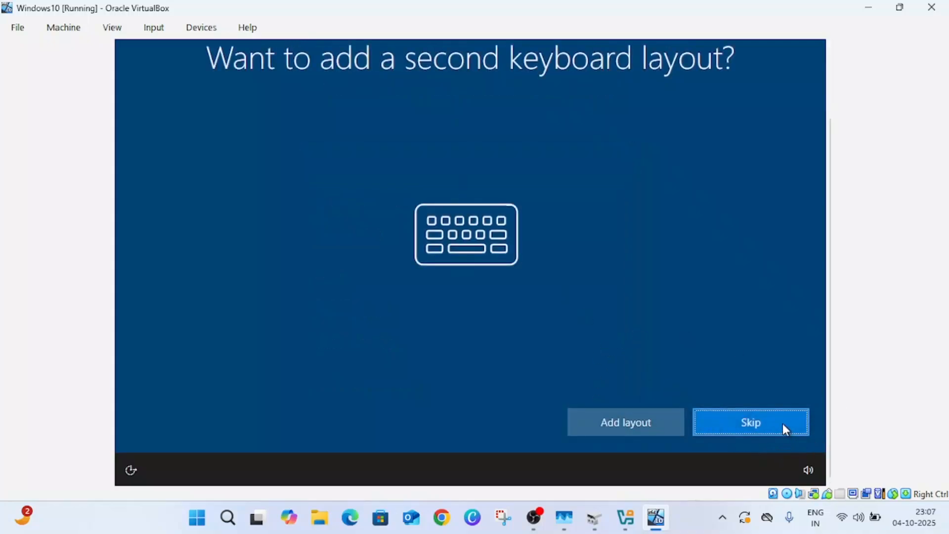
click(750, 422)
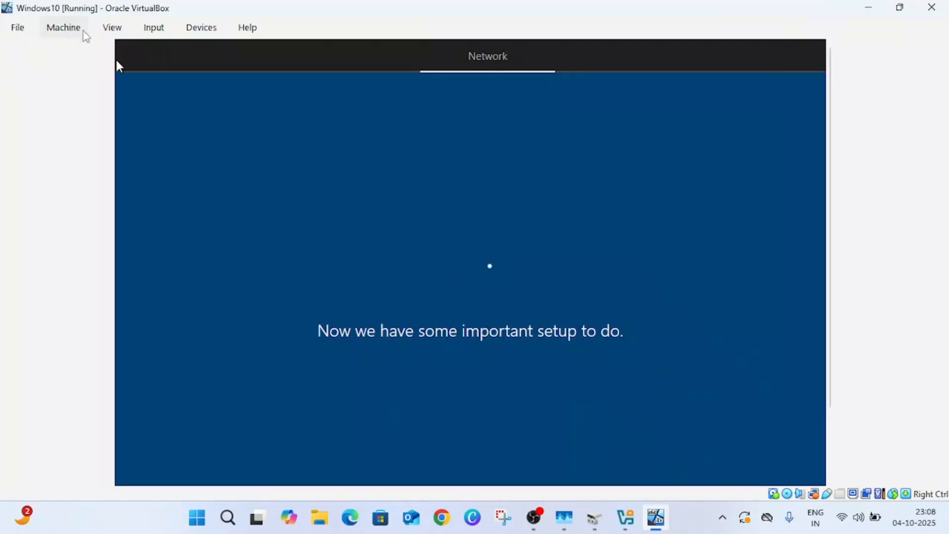
Switch the VM display to Scaled Mode and maximize its window.
click(112, 28)
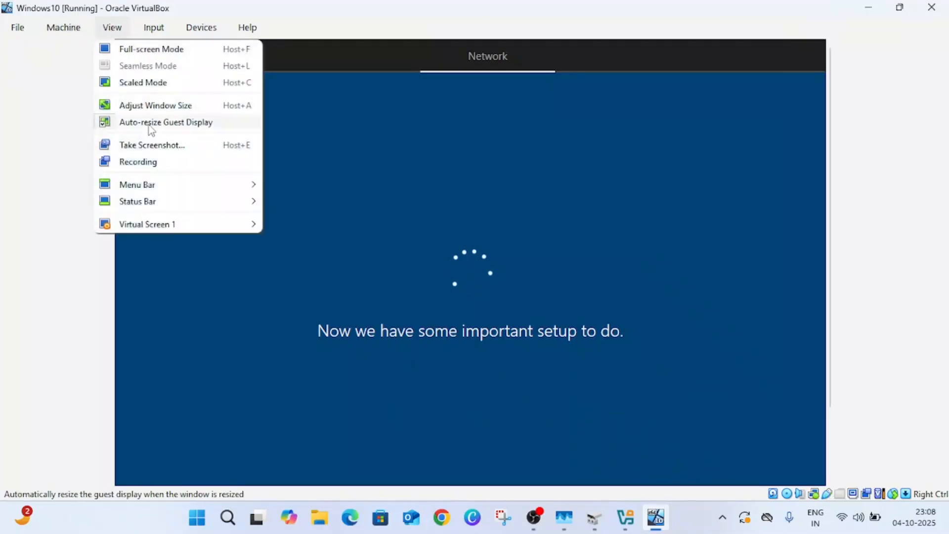
click(143, 82)
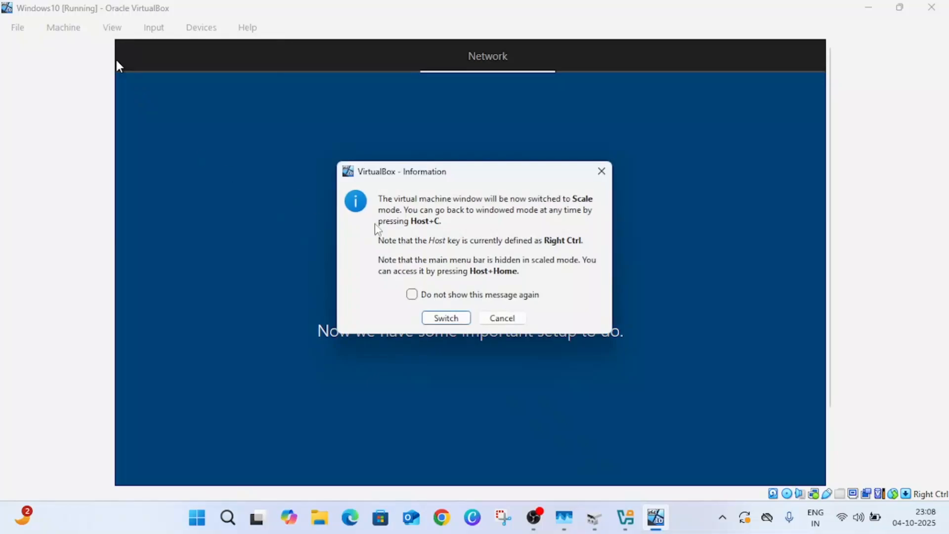
click(501, 318)
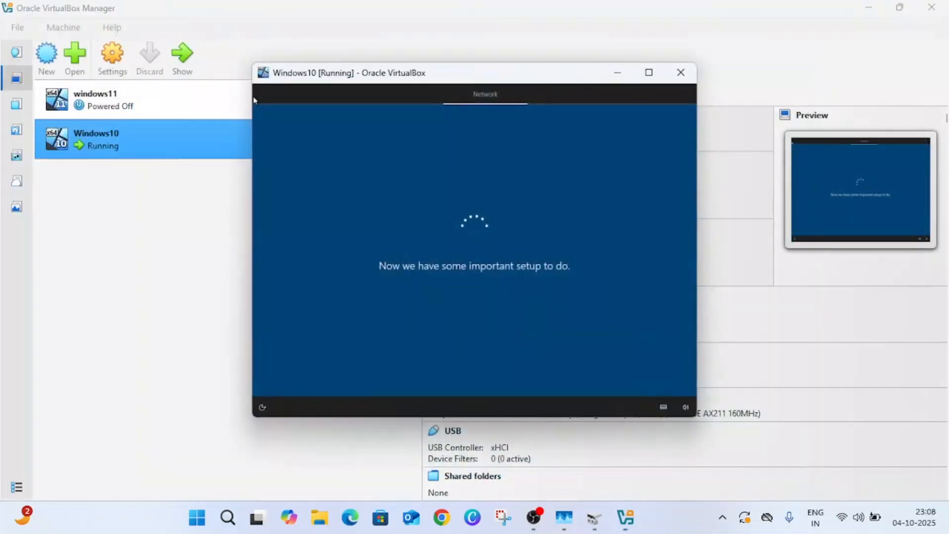
click(649, 72)
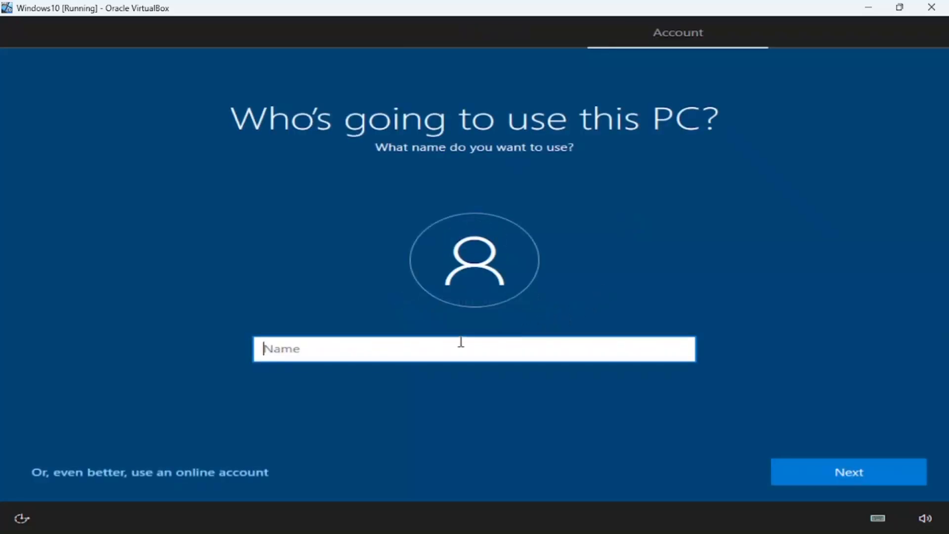
mouse_move(235, 435)
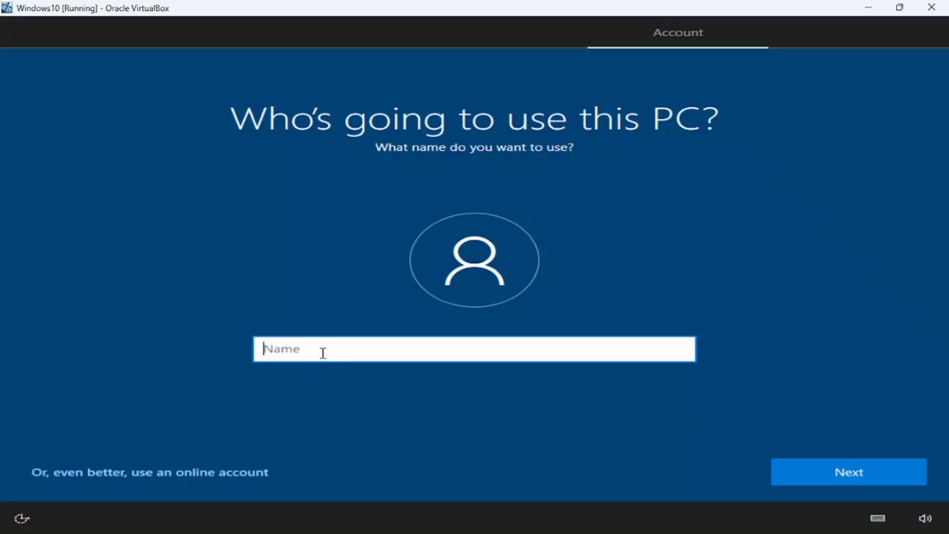
Create the local account 'windows10' with no password and accept the privacy settings.
text(windows)
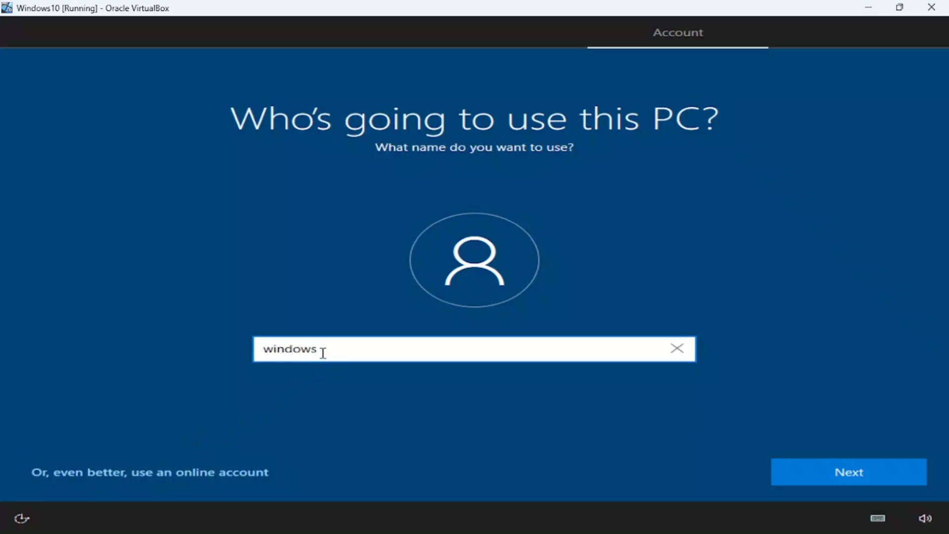
text(10)
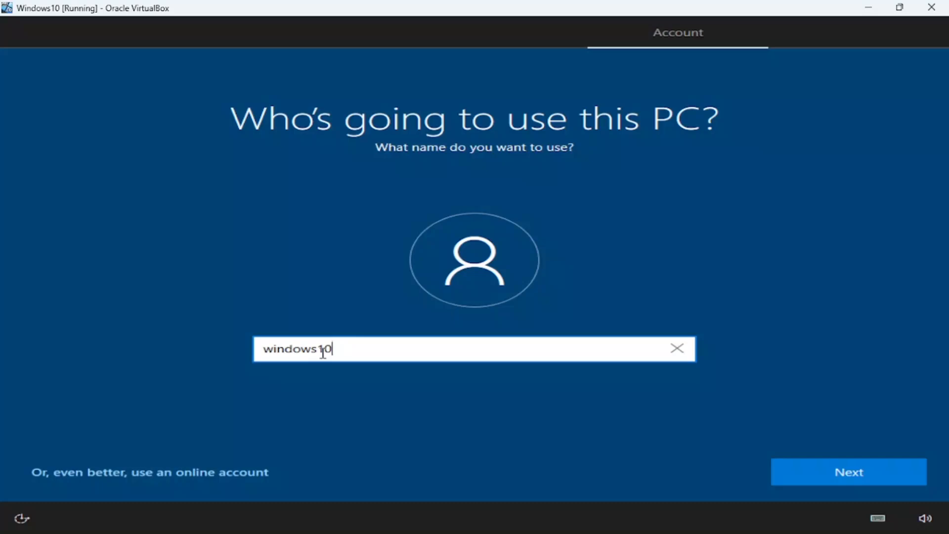
click(848, 471)
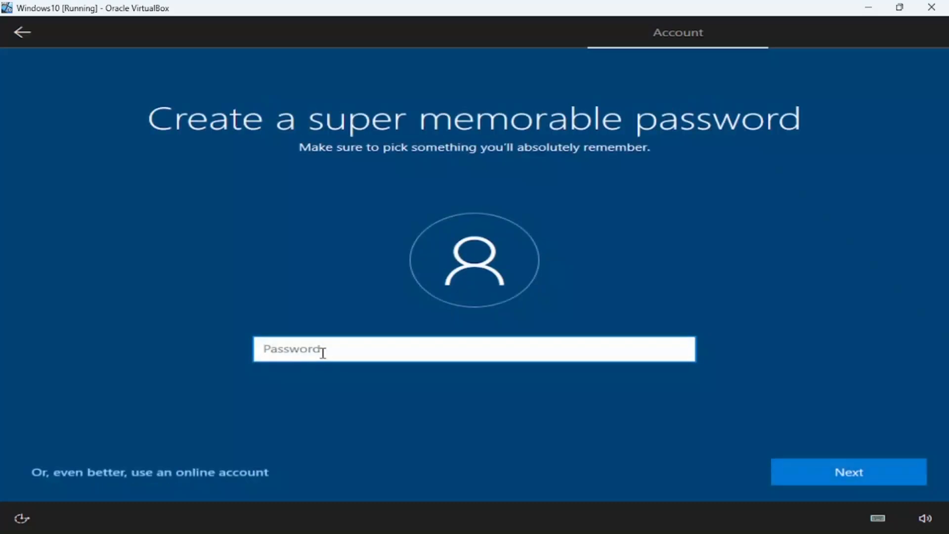
mouse_move(438, 422)
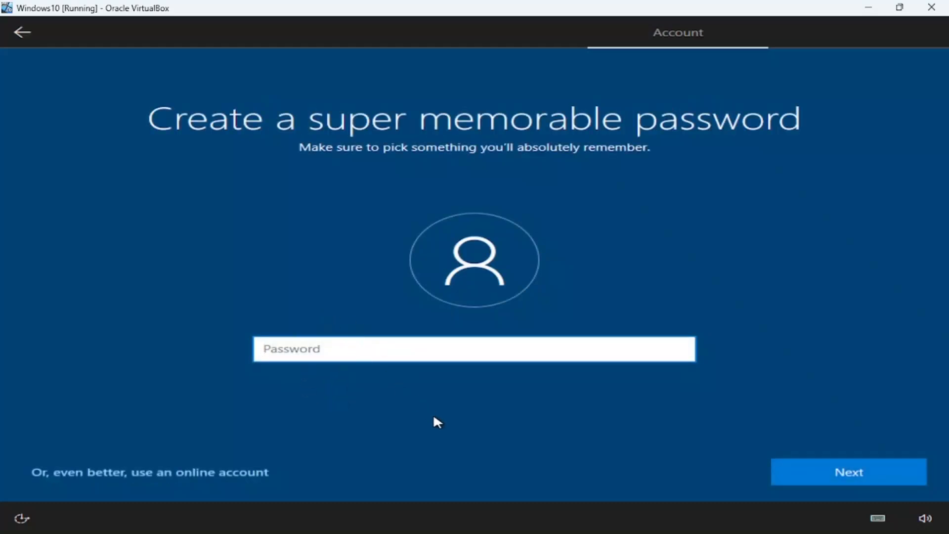
click(847, 472)
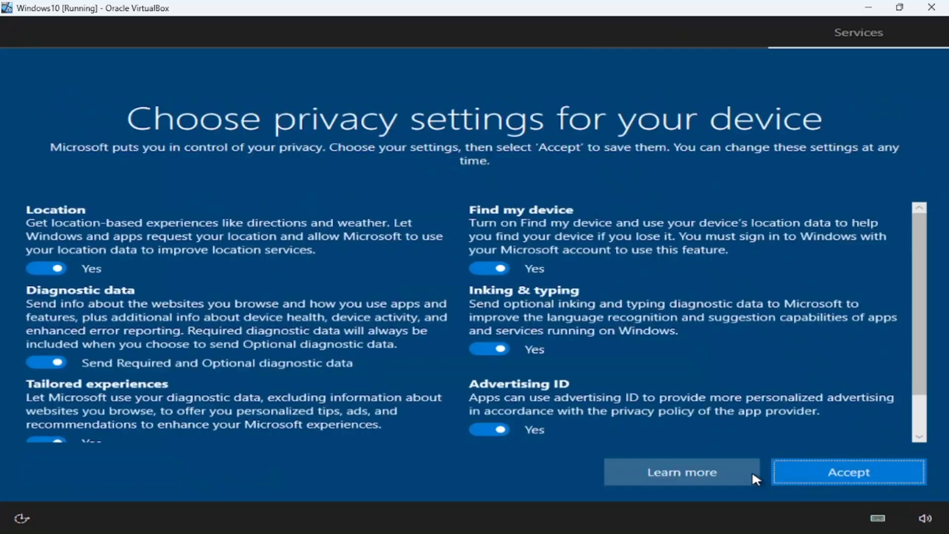
click(847, 472)
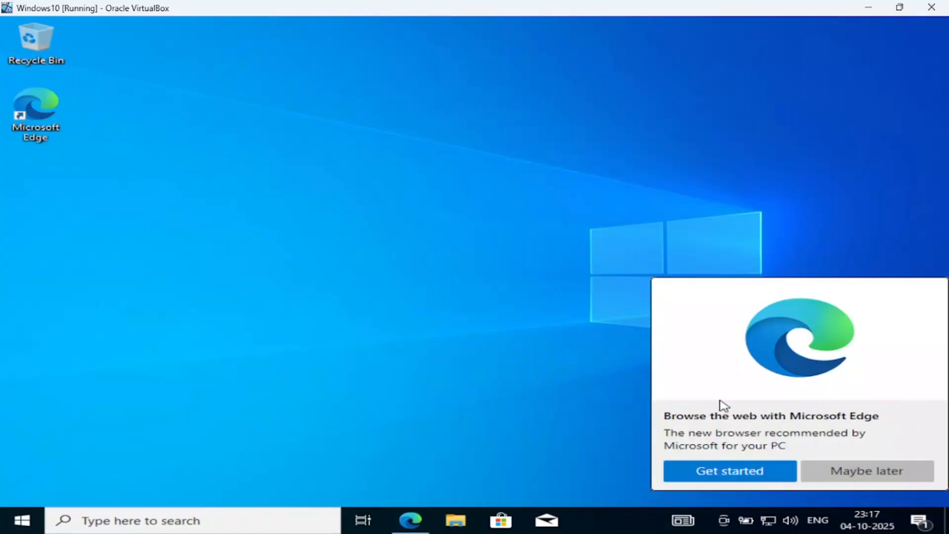
Dismiss the Edge recommendation with Maybe later and close the desktop context menu.
click(866, 471)
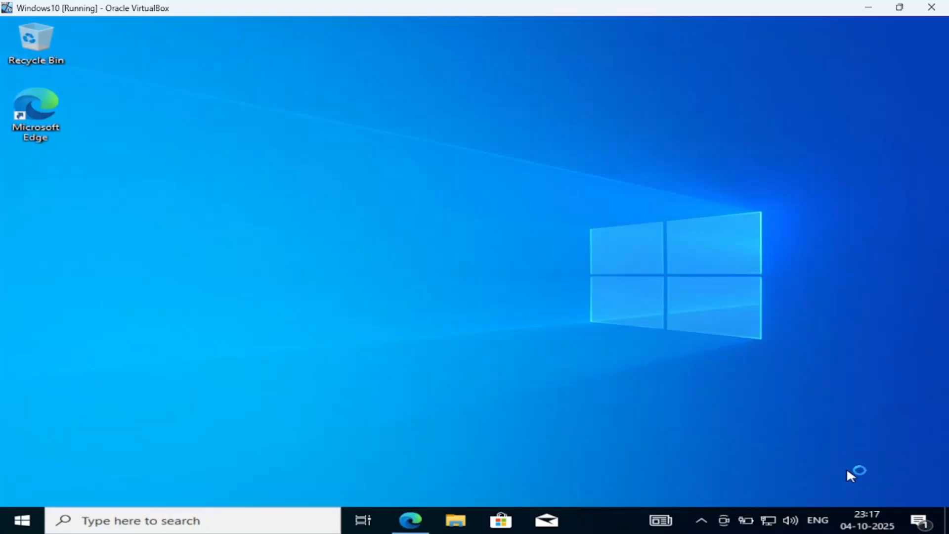
mouse_move(97, 421)
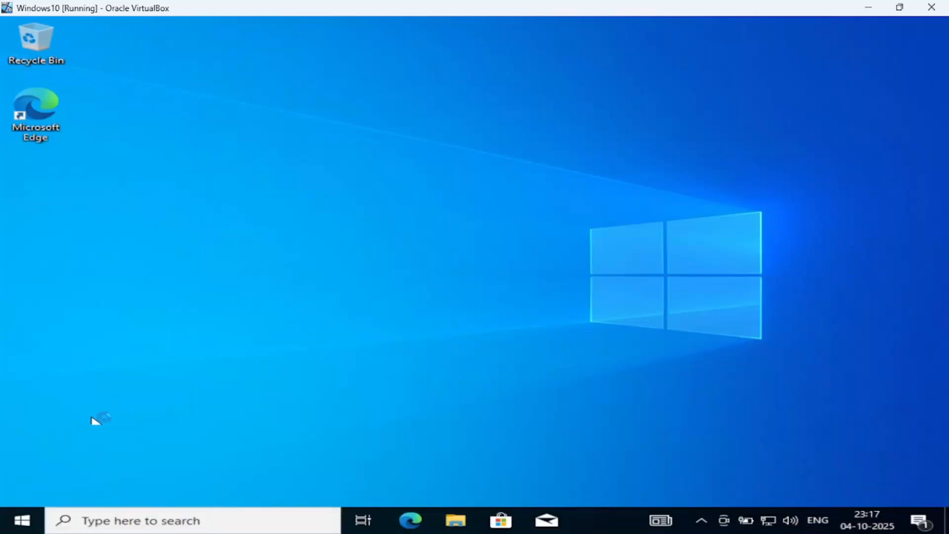
mouse_move(112, 372)
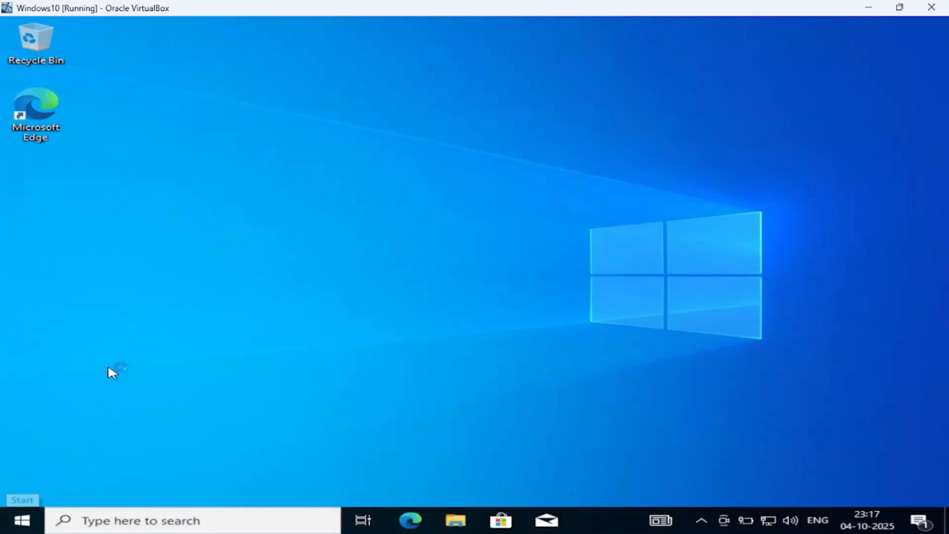
mouse_move(191, 300)
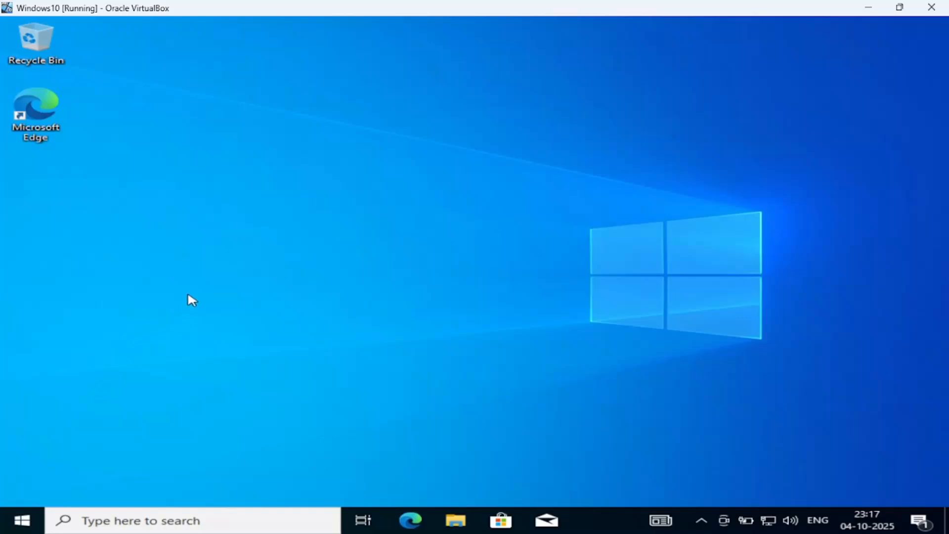
right_click(439, 171)
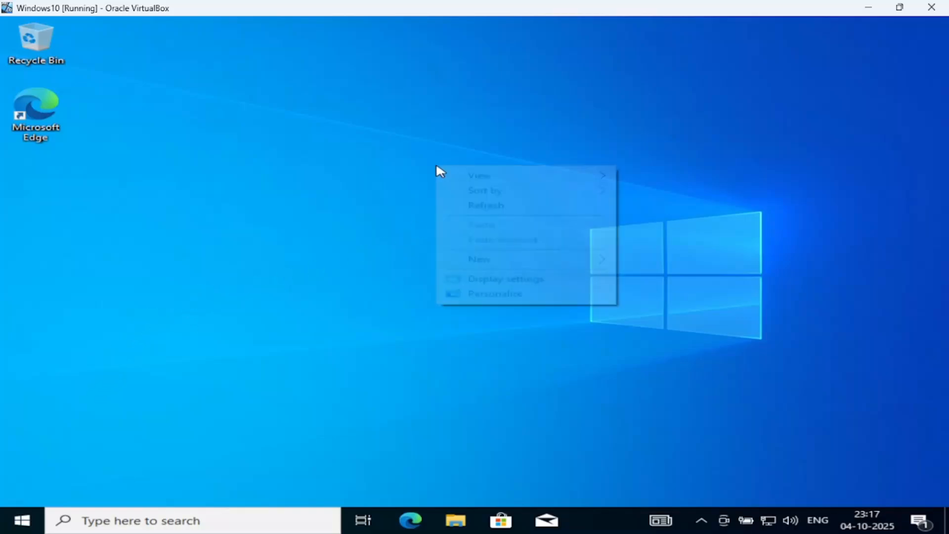
click(471, 250)
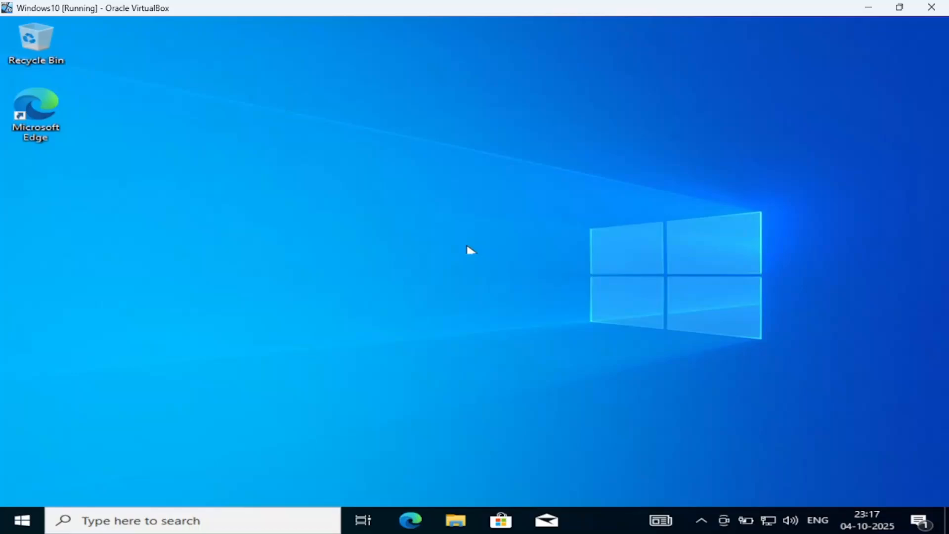
mouse_move(462, 278)
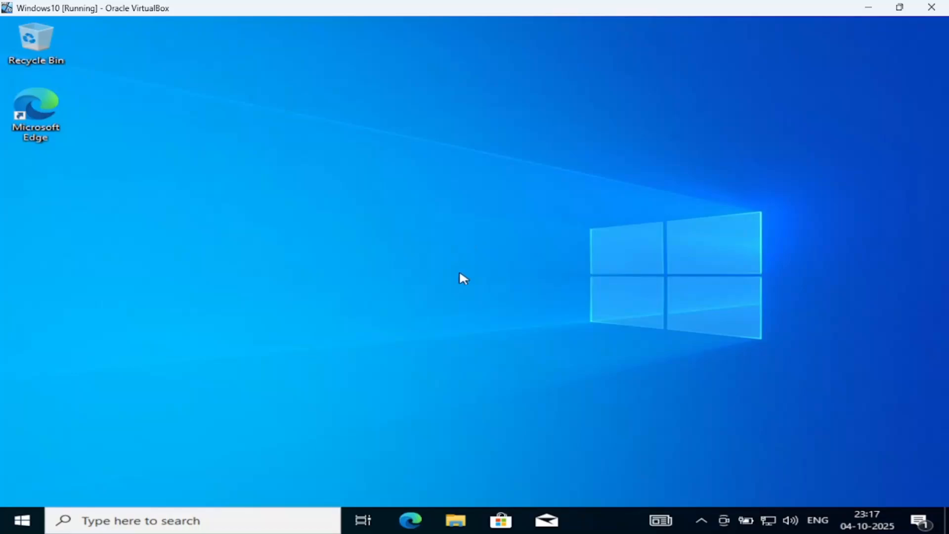
Show This PC with its drives in the guest's File Explorer.
click(455, 521)
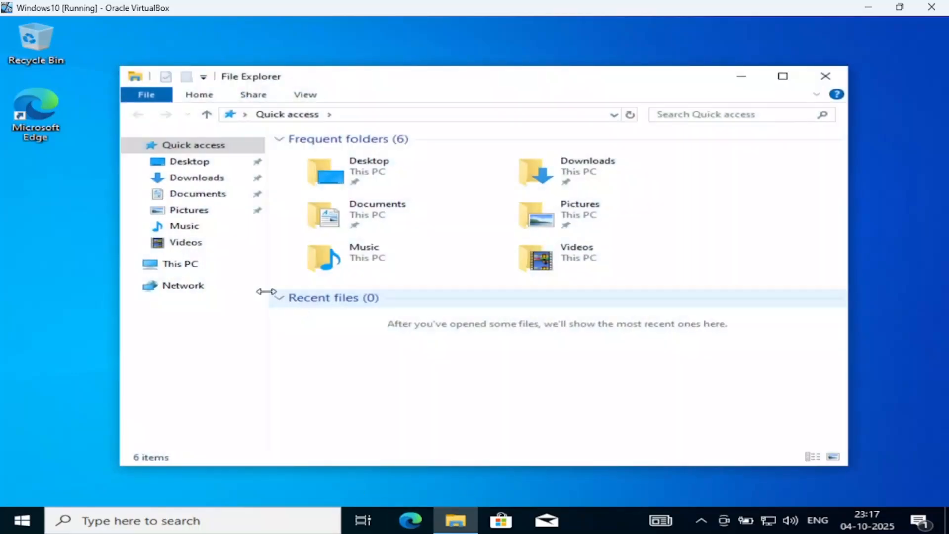
click(180, 263)
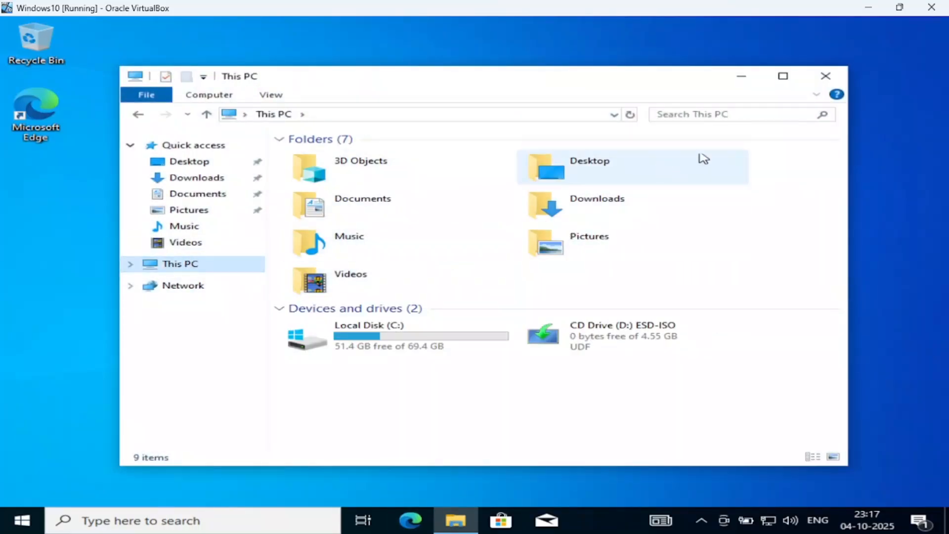